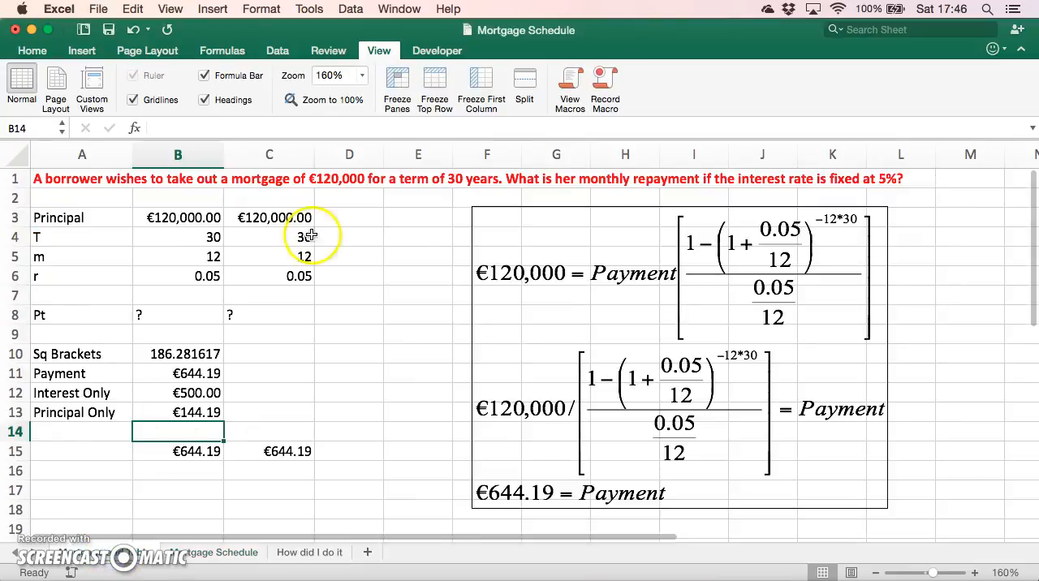
mouse_move(647, 490)
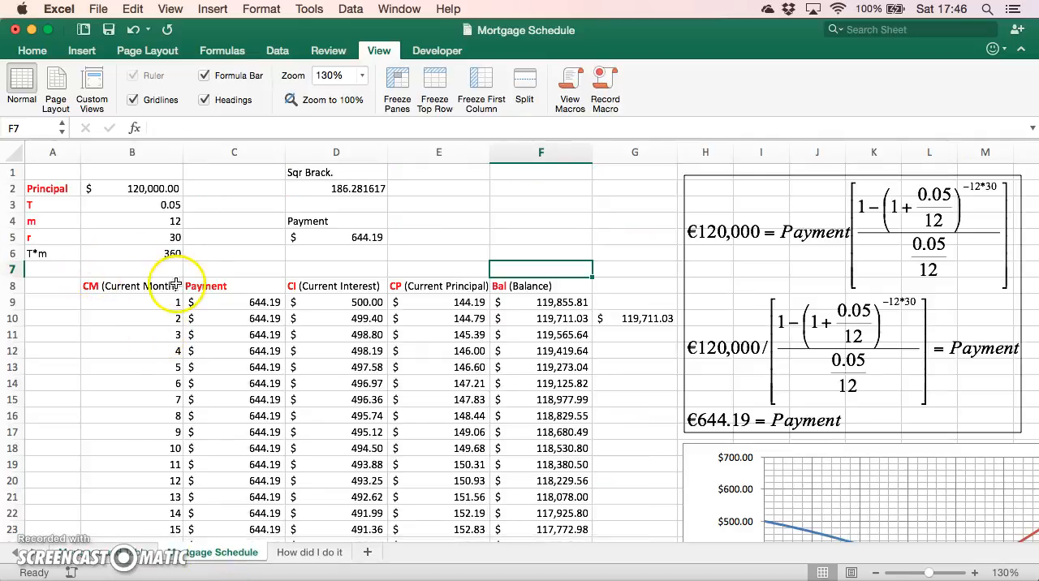
mouse_move(364, 286)
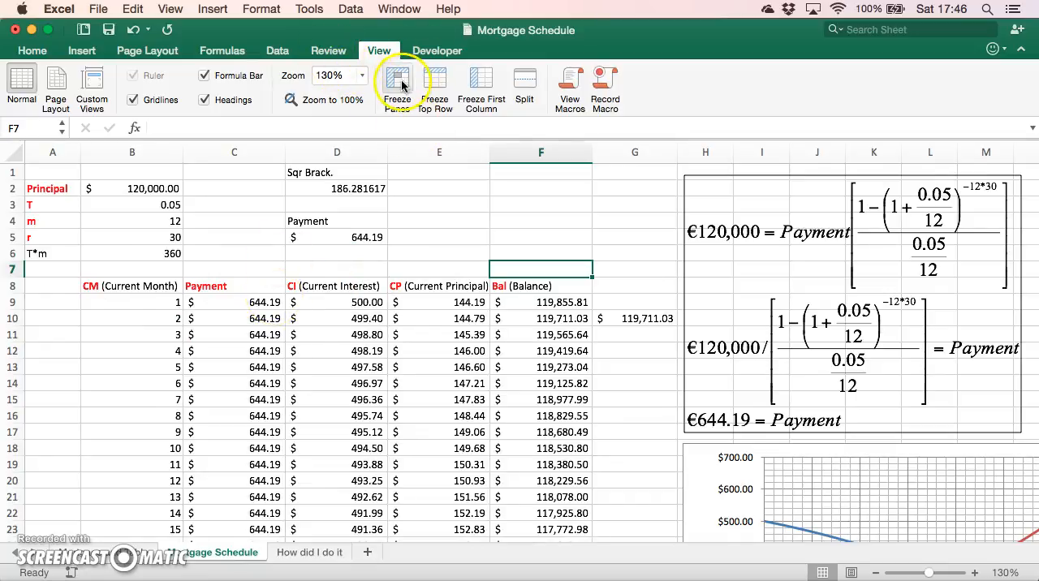
Step: Freeze rows 1–17 and scroll down to month 360's zero balance
click(398, 88)
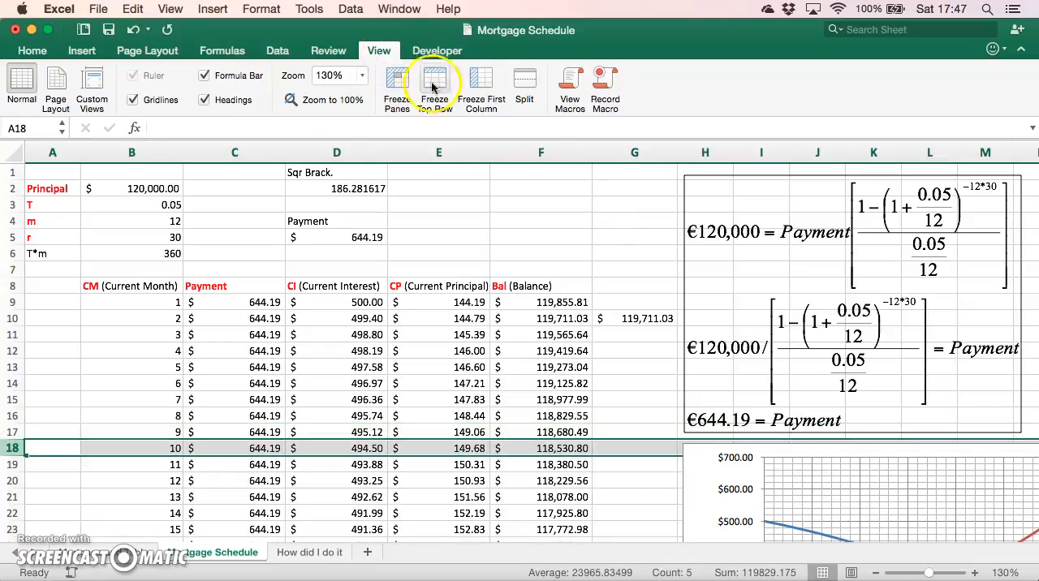
click(434, 87)
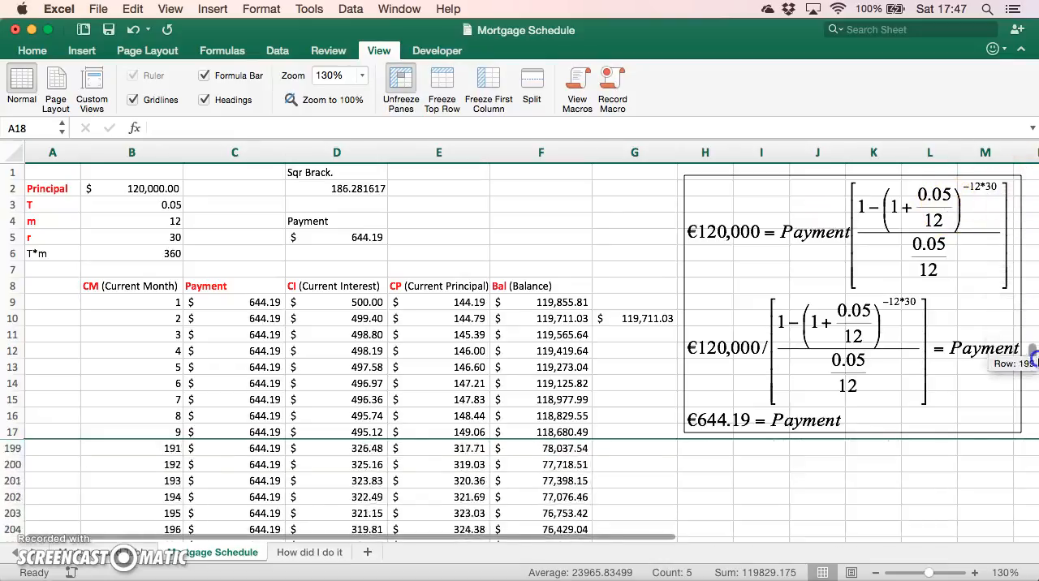
drag(1032, 363, 1032, 495)
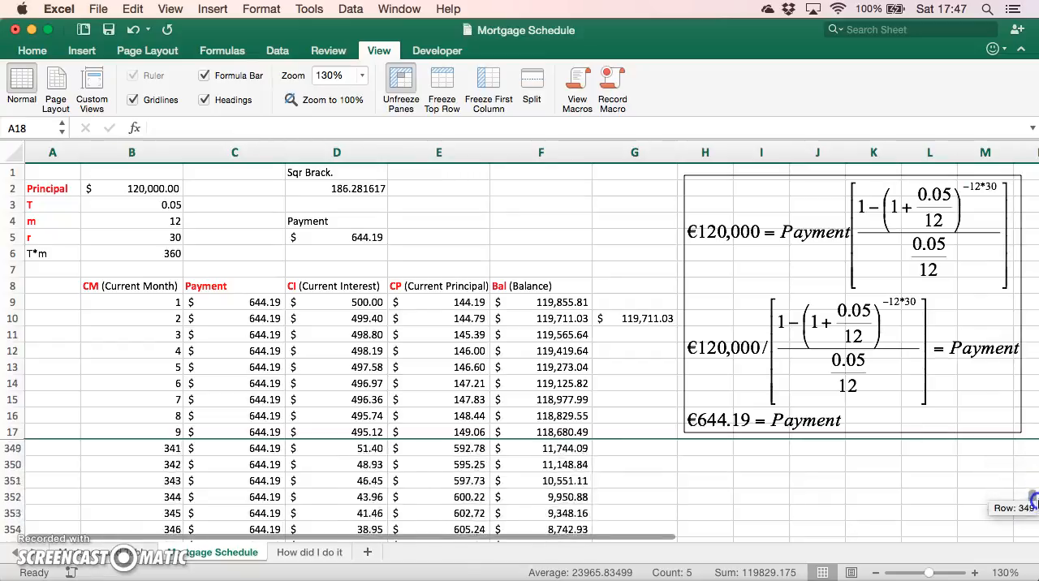
scroll(down, 3)
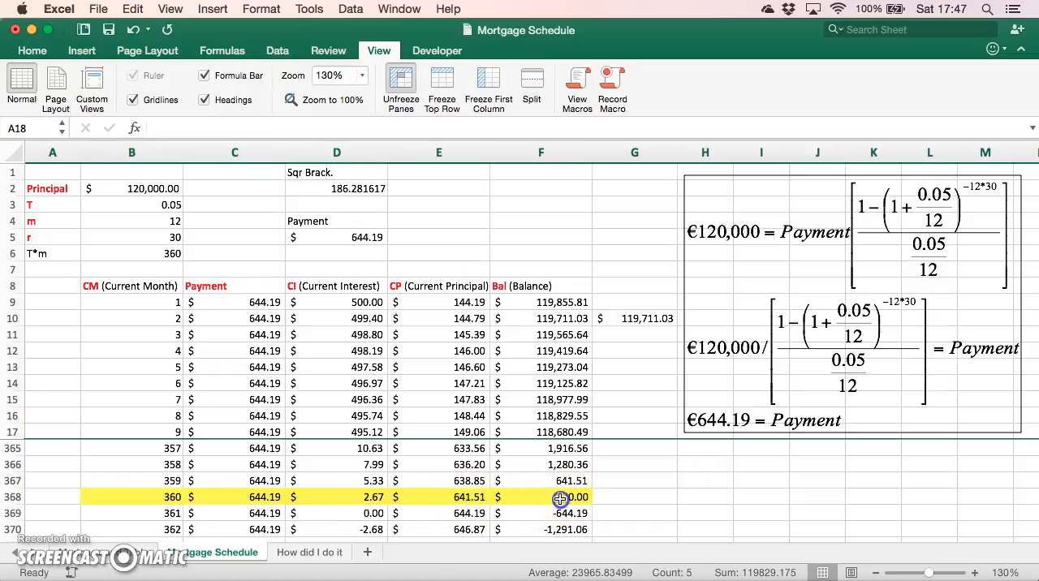
click(541, 497)
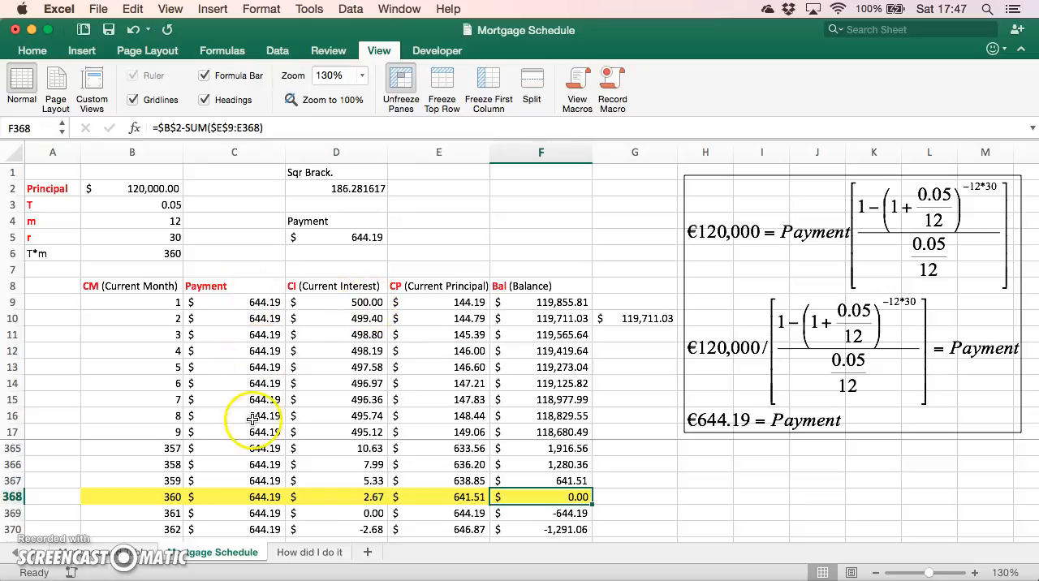
mouse_move(346, 307)
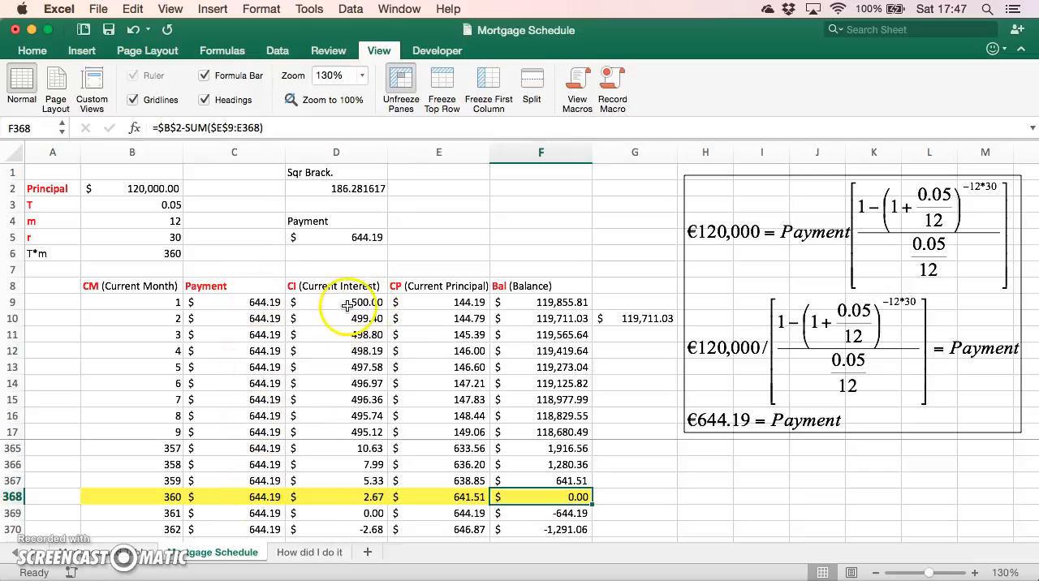
mouse_move(443, 311)
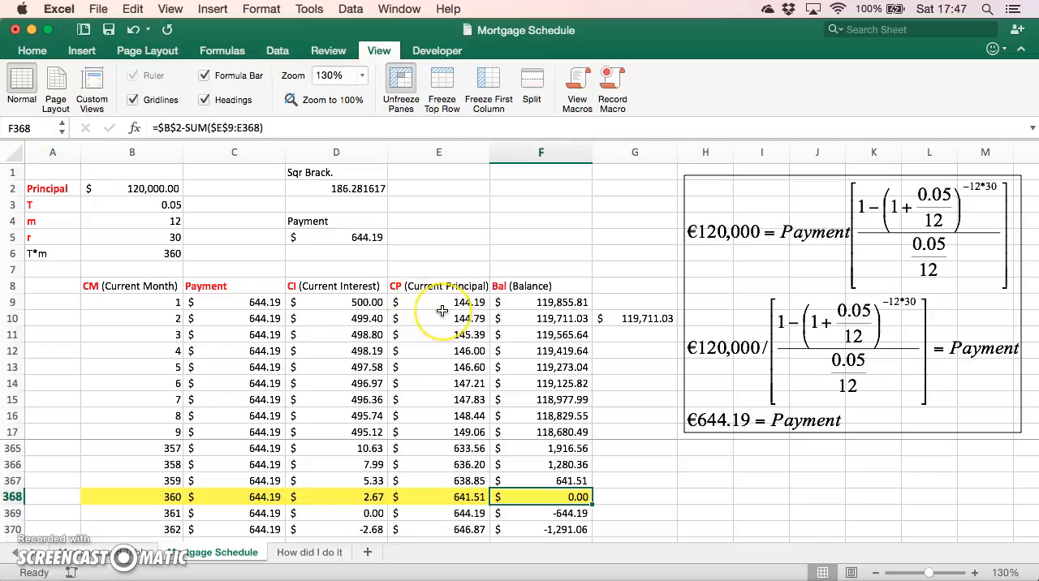
mouse_move(503, 324)
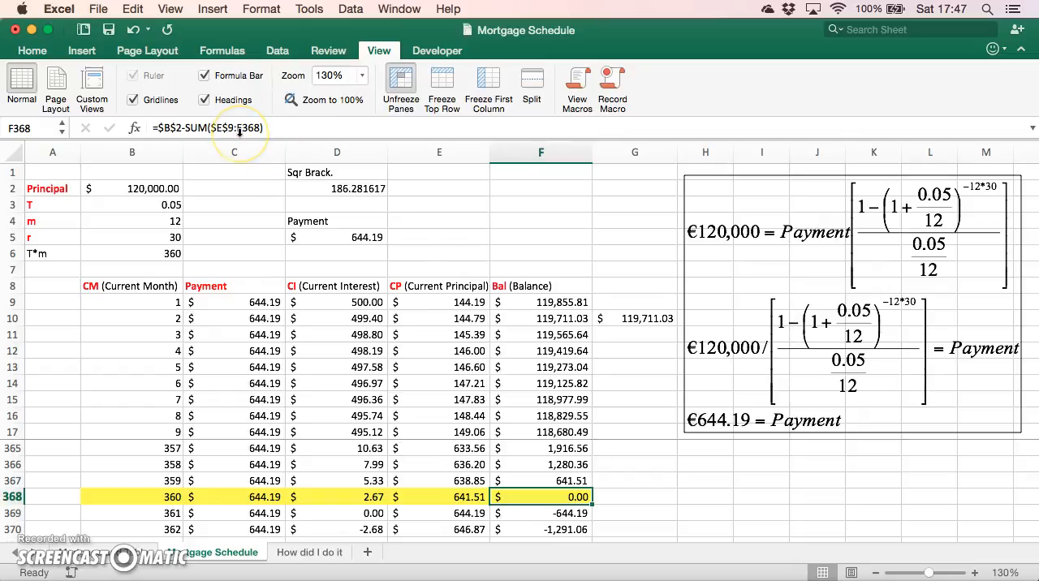
mouse_move(240, 132)
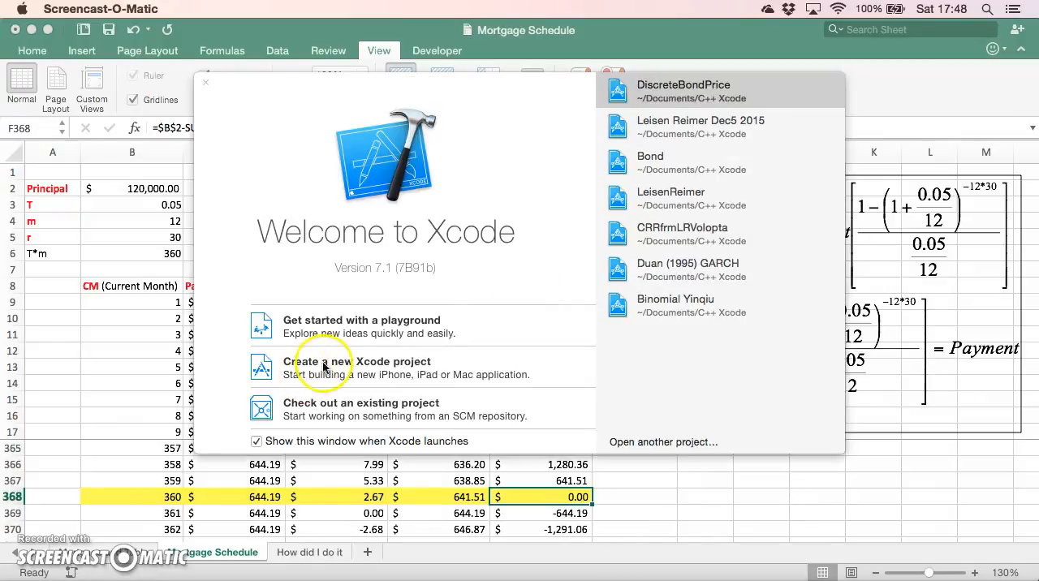
mouse_move(456, 328)
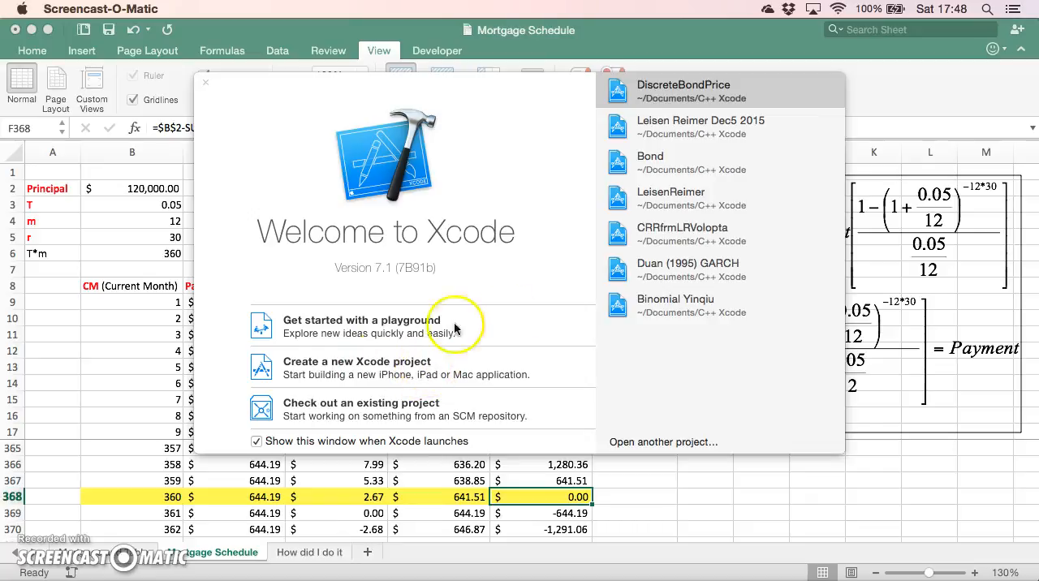
mouse_move(120, 427)
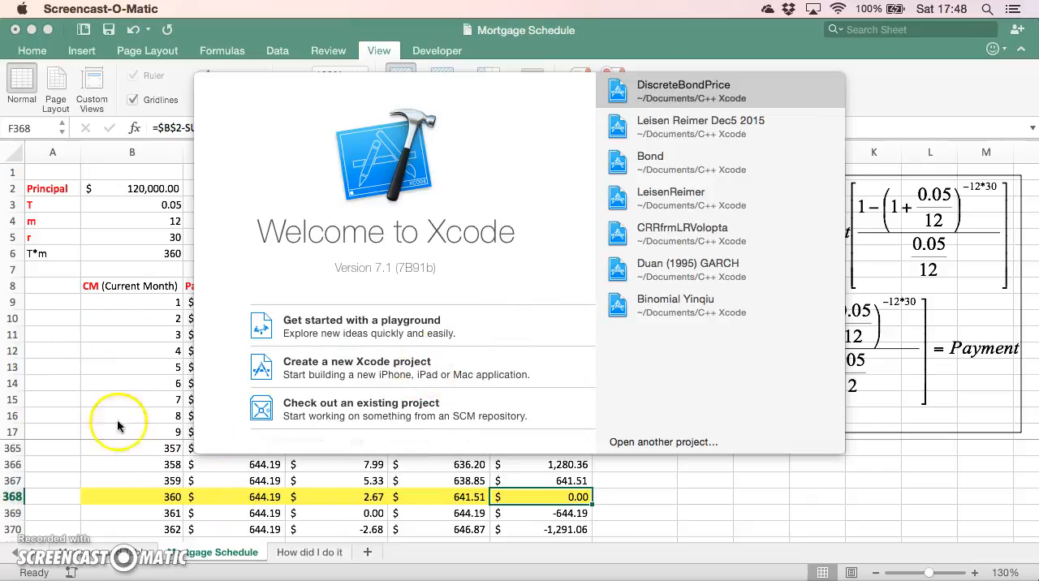
mouse_move(105, 362)
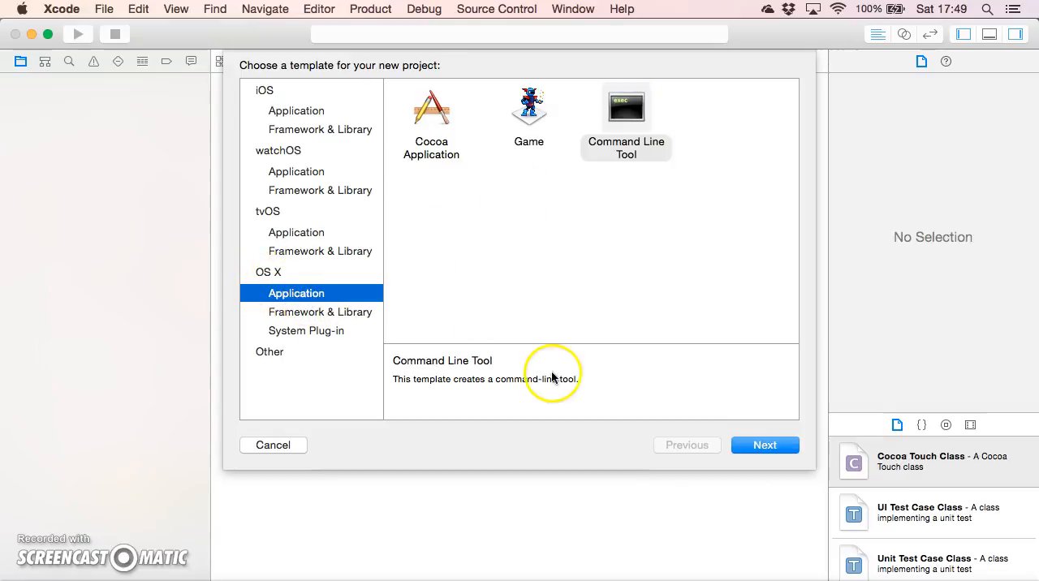
Step: Choose the Command Line Tool template with C++ language and product name MortgageSchedule
click(764, 445)
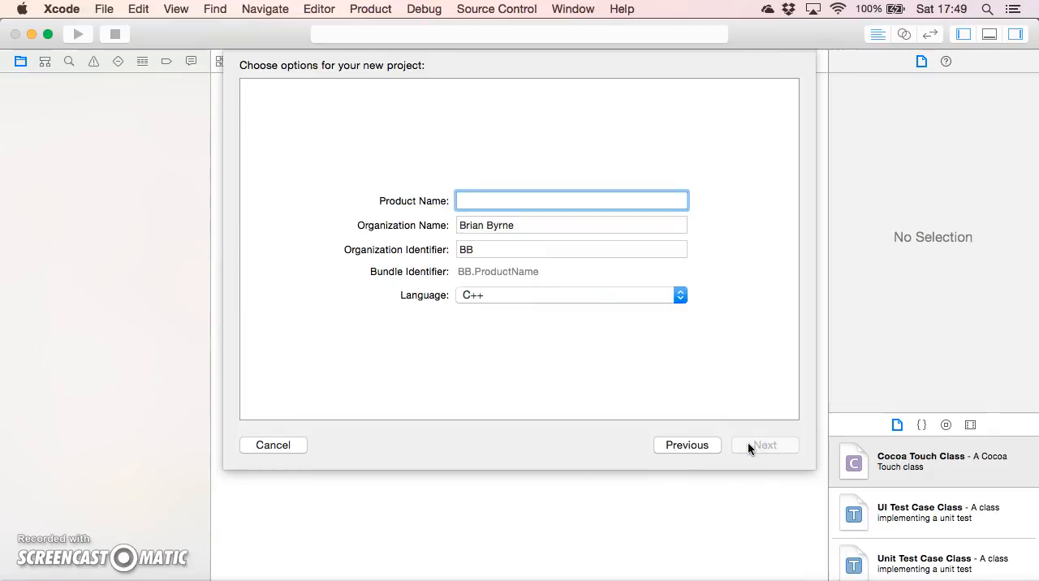
click(679, 295)
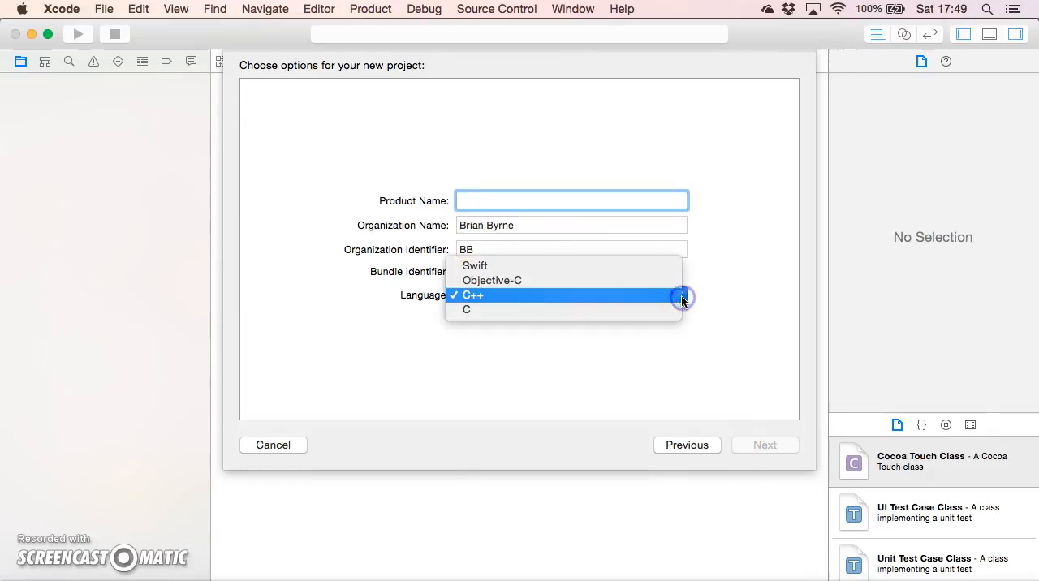
click(474, 295)
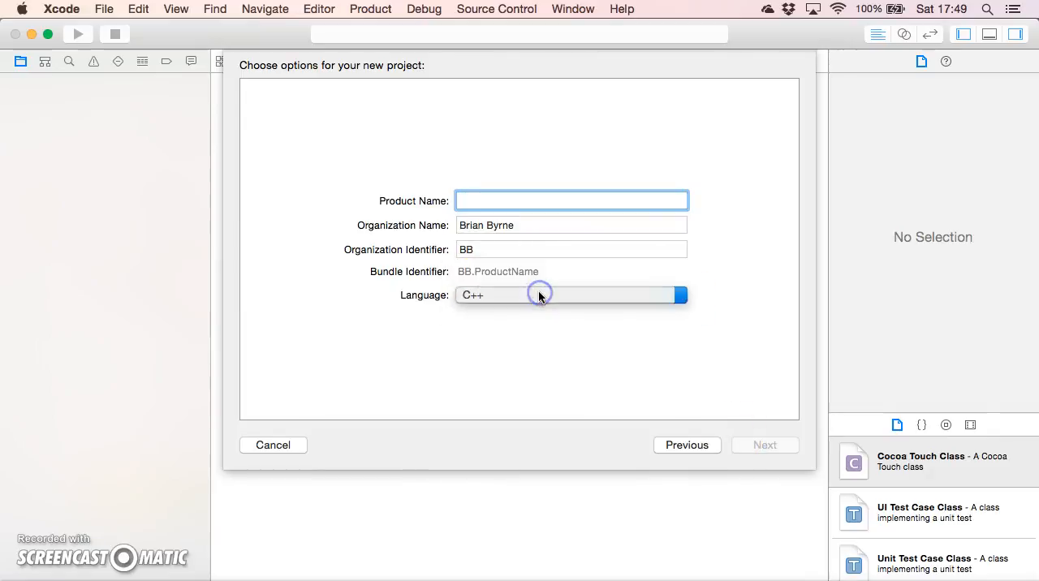
text(M)
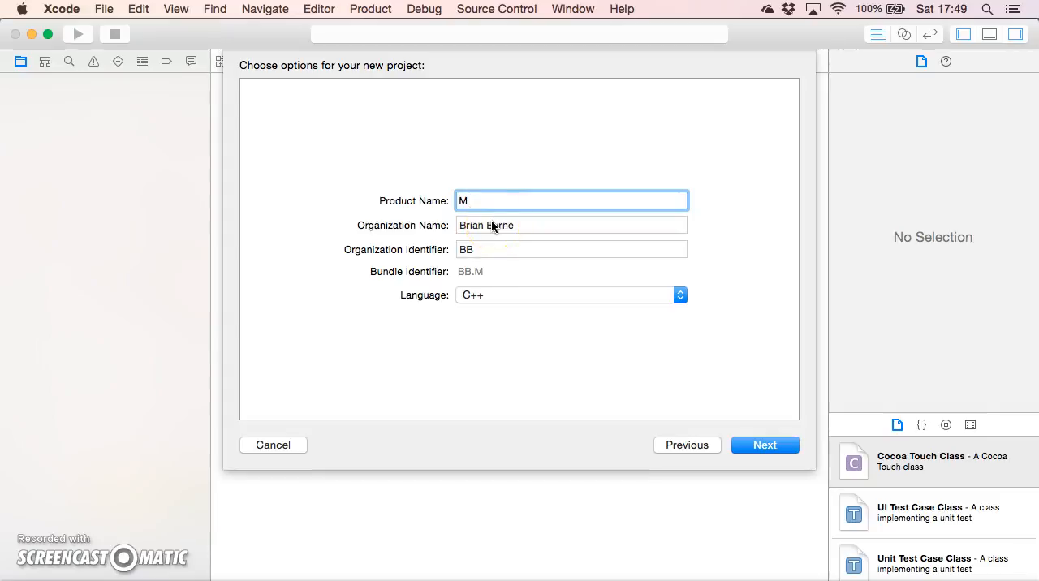
text(ortgage)
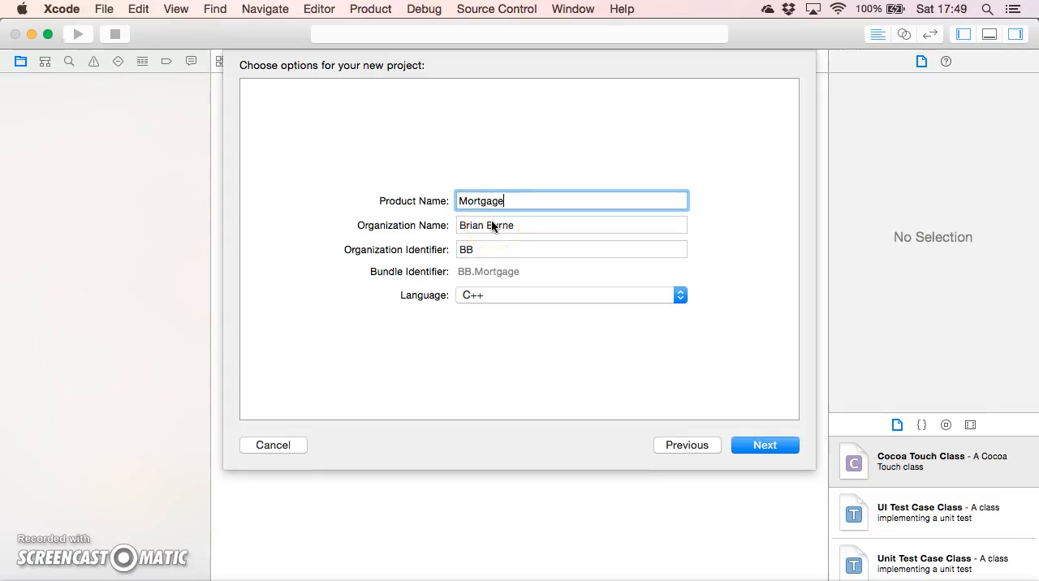
text(Sched)
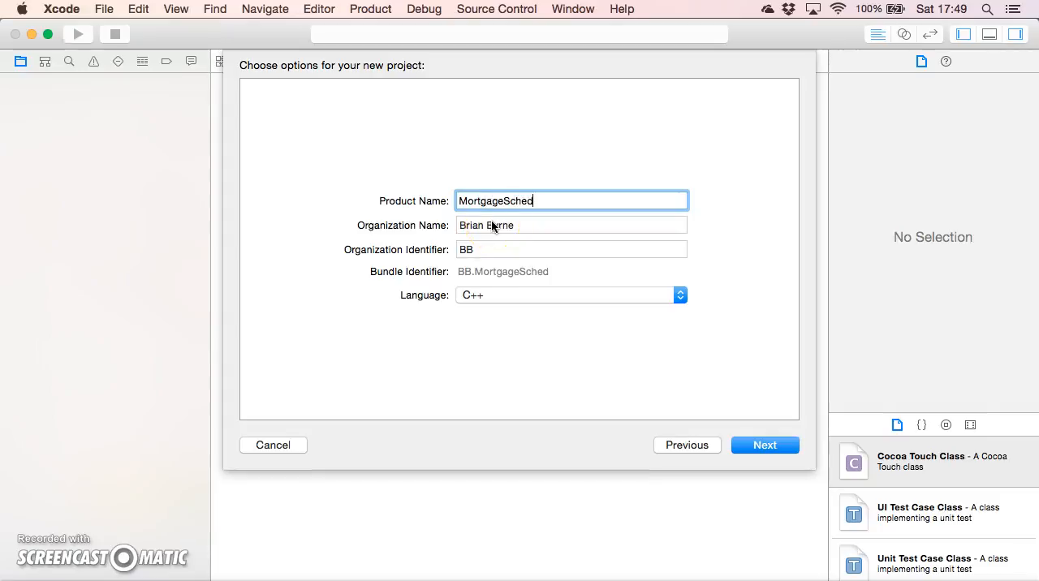
text(ule)
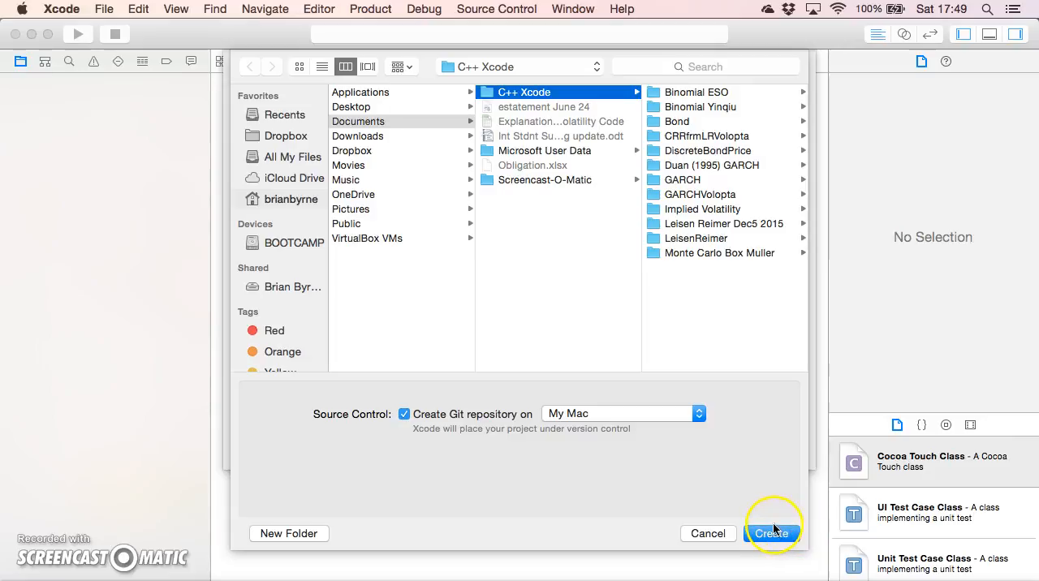
Step: Create the project in the C++ Xcode folder and select main.cpp in the navigator
click(771, 533)
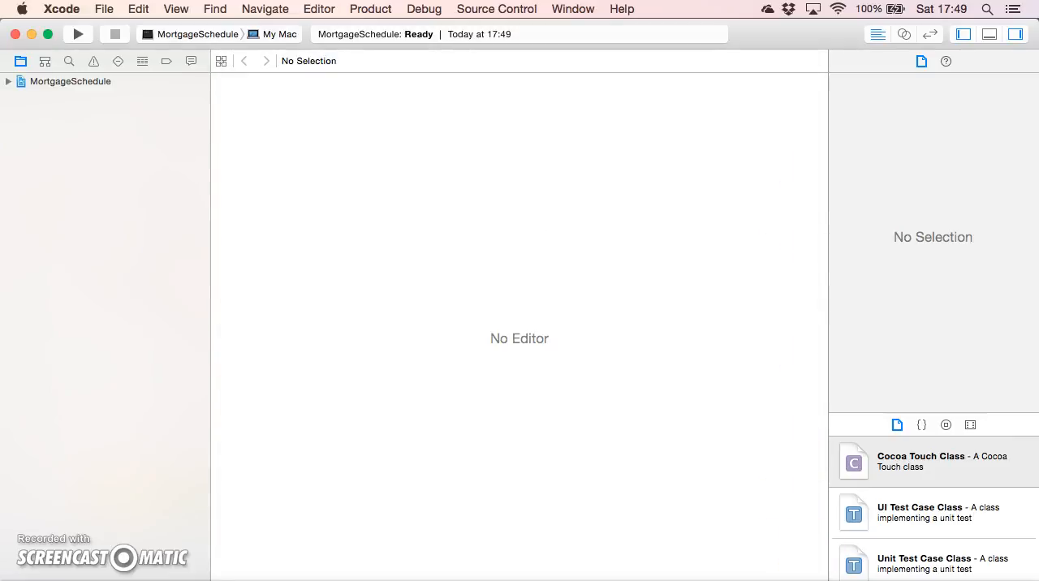
click(70, 81)
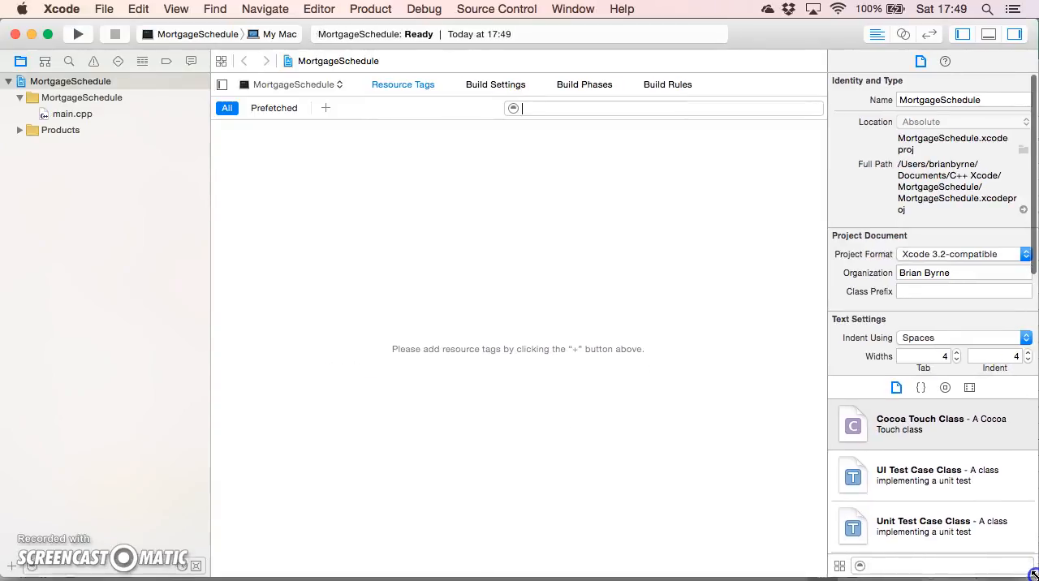
mouse_move(112, 150)
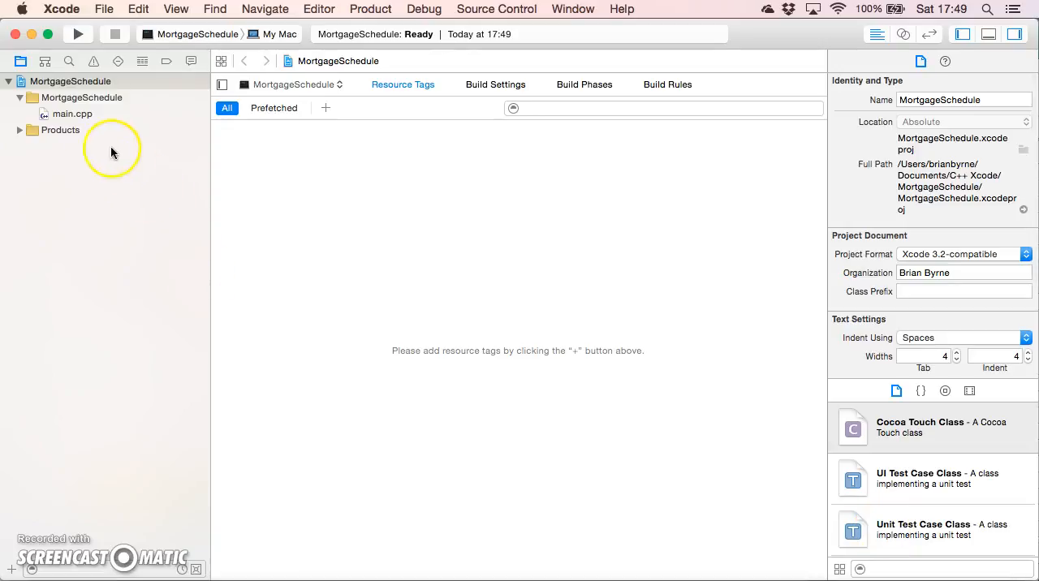
click(72, 114)
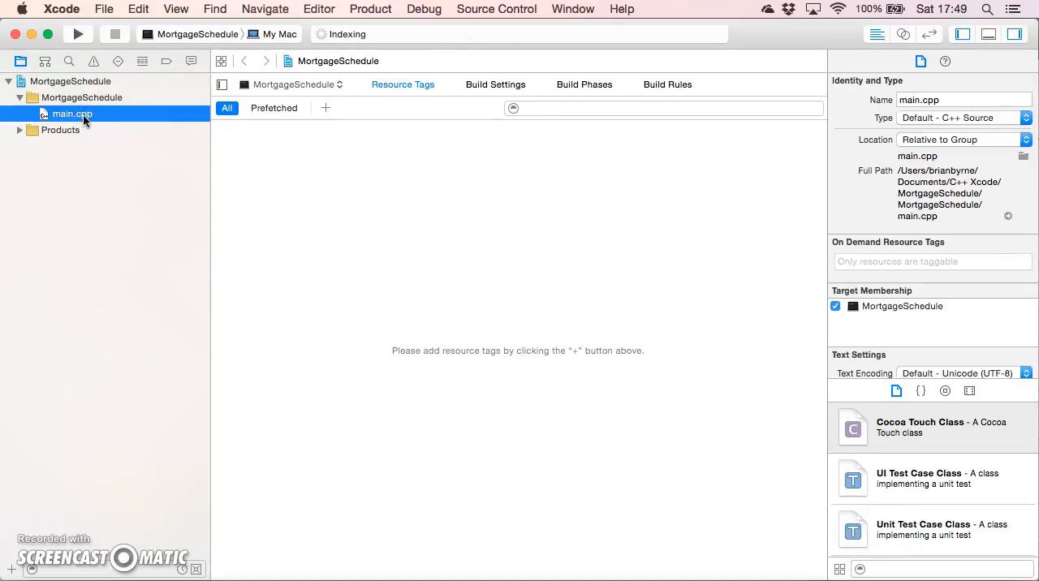
Step: Open main.cpp's Hello World code and run the starter program
click(72, 113)
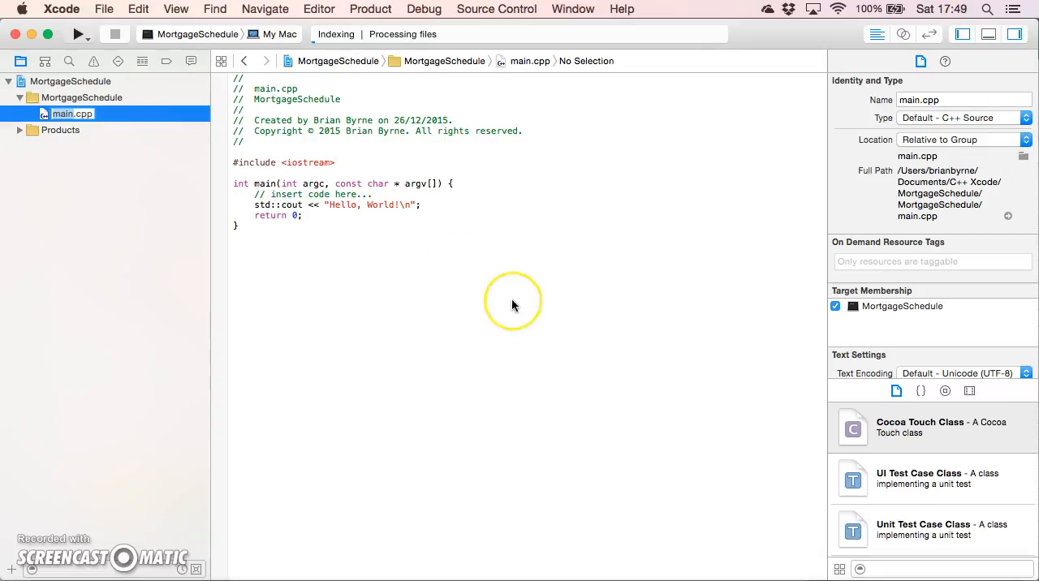
click(78, 34)
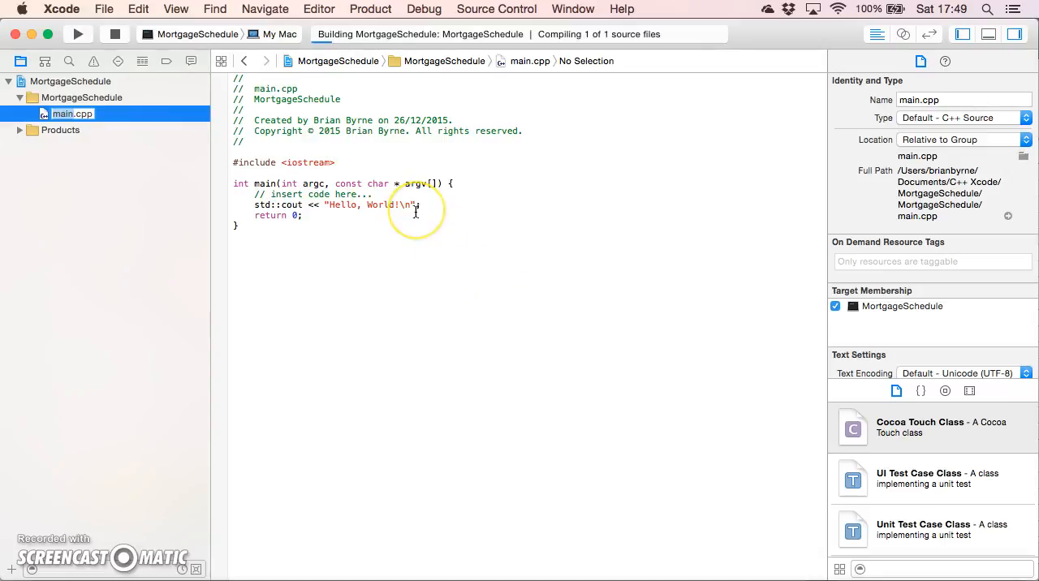
mouse_move(518, 387)
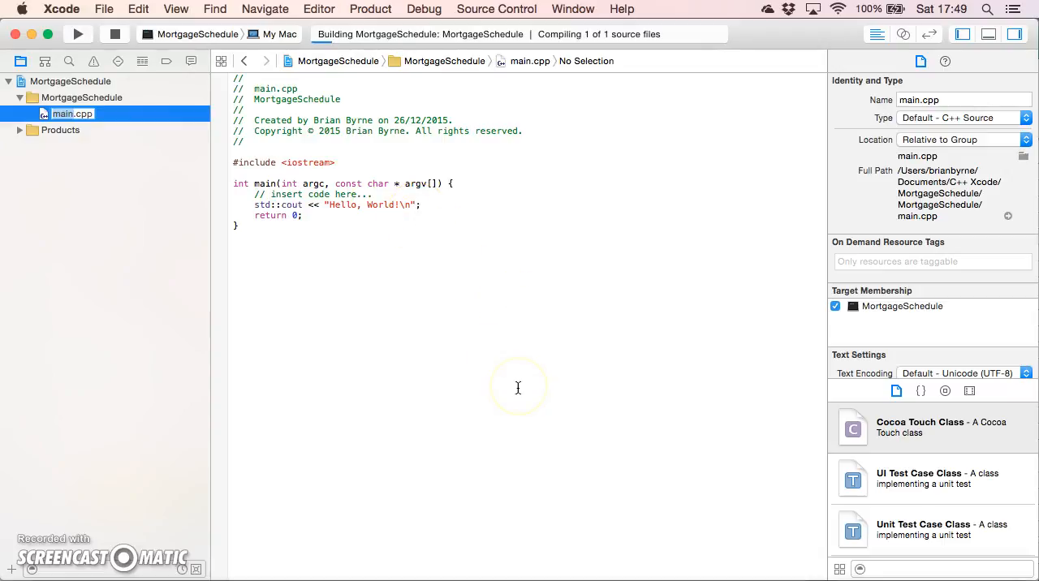
click(78, 34)
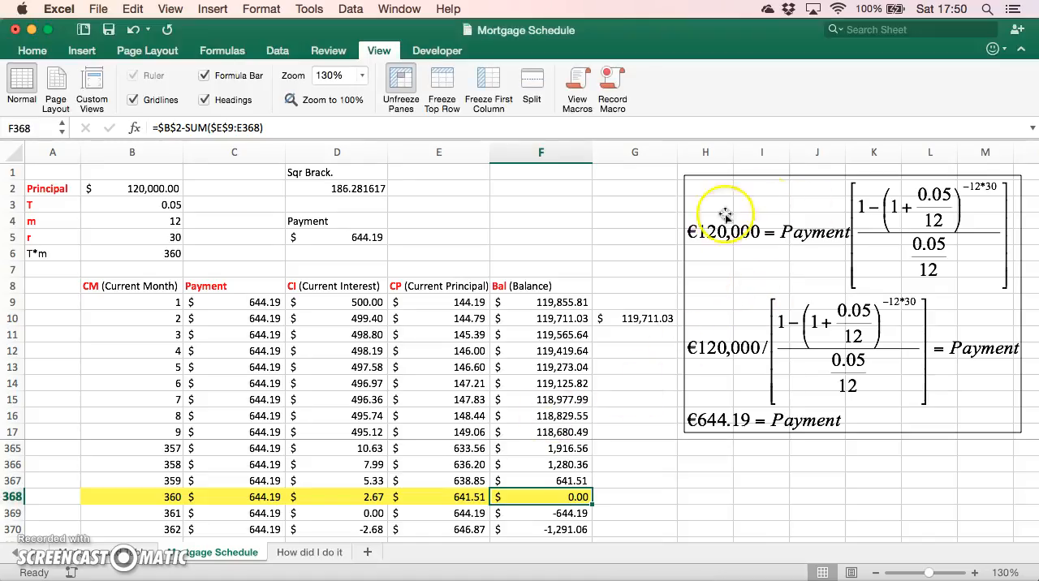
mouse_move(747, 393)
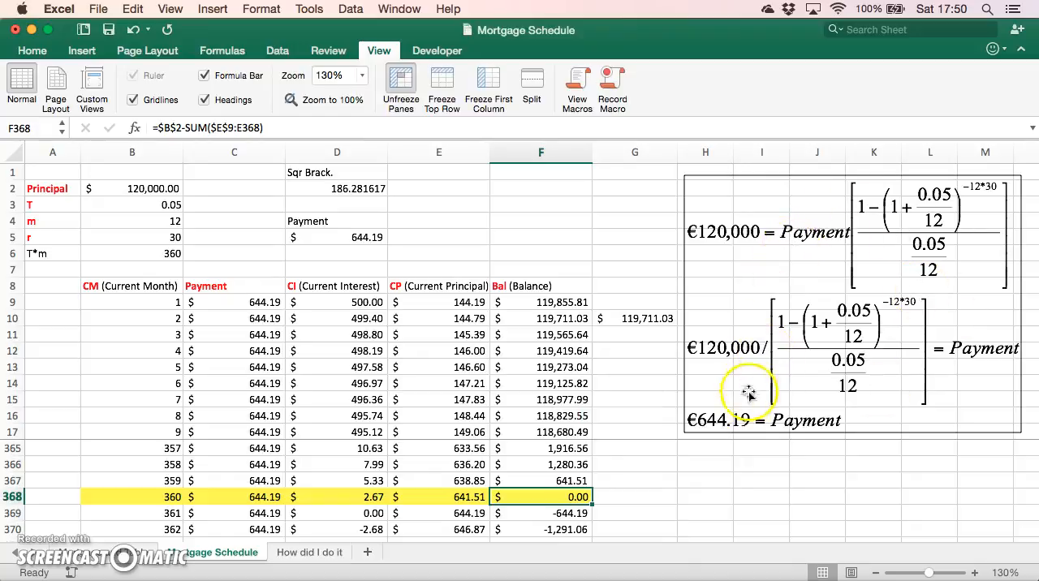
mouse_move(236, 307)
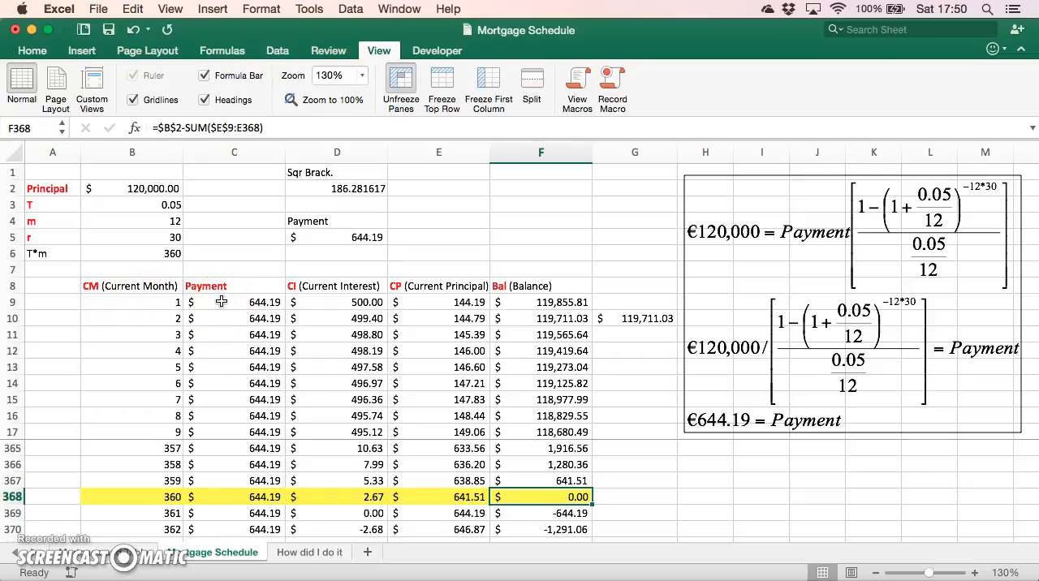
mouse_move(315, 301)
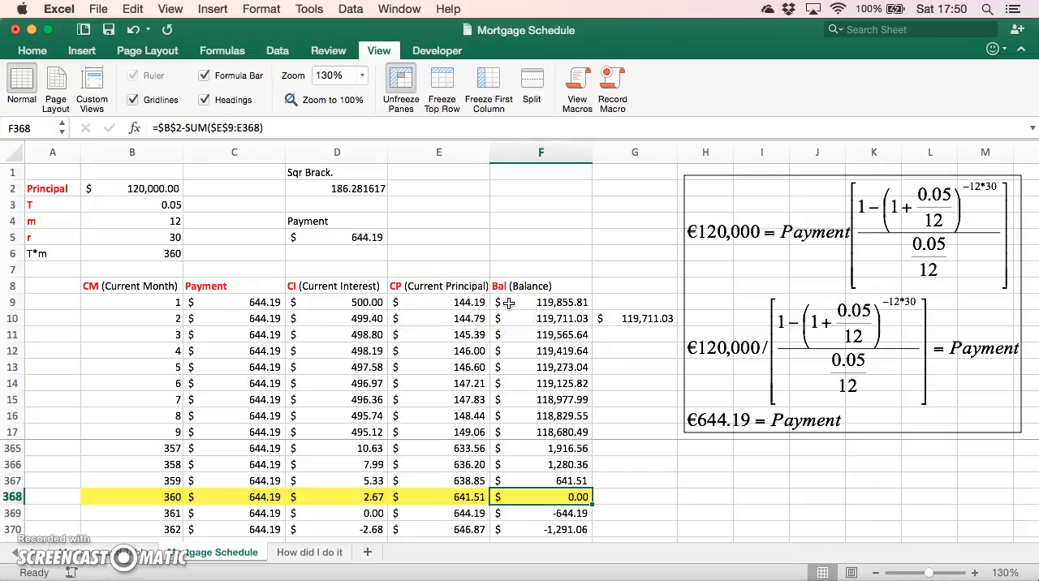
mouse_move(138, 493)
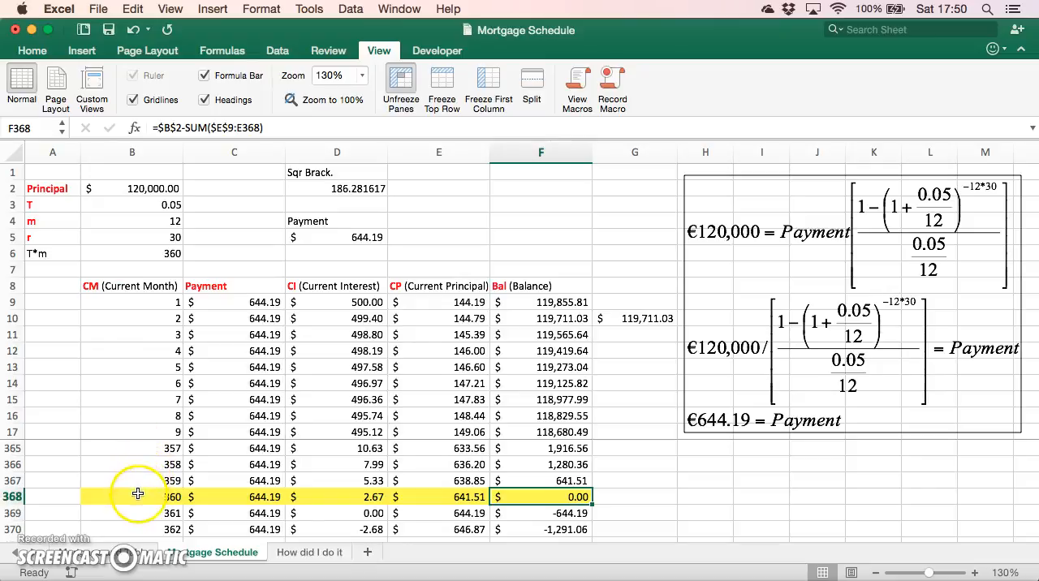
mouse_move(199, 440)
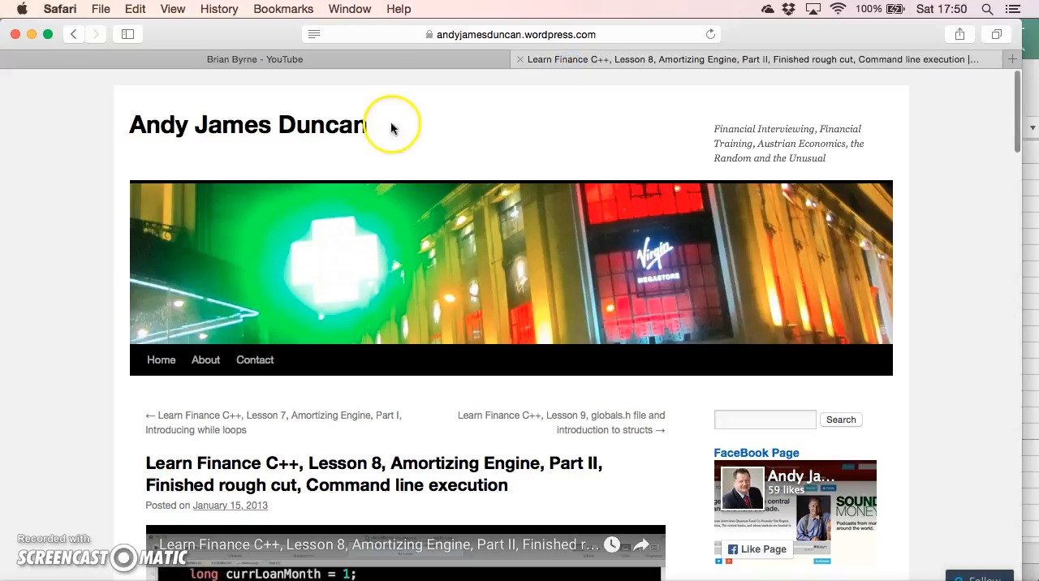
mouse_move(255, 360)
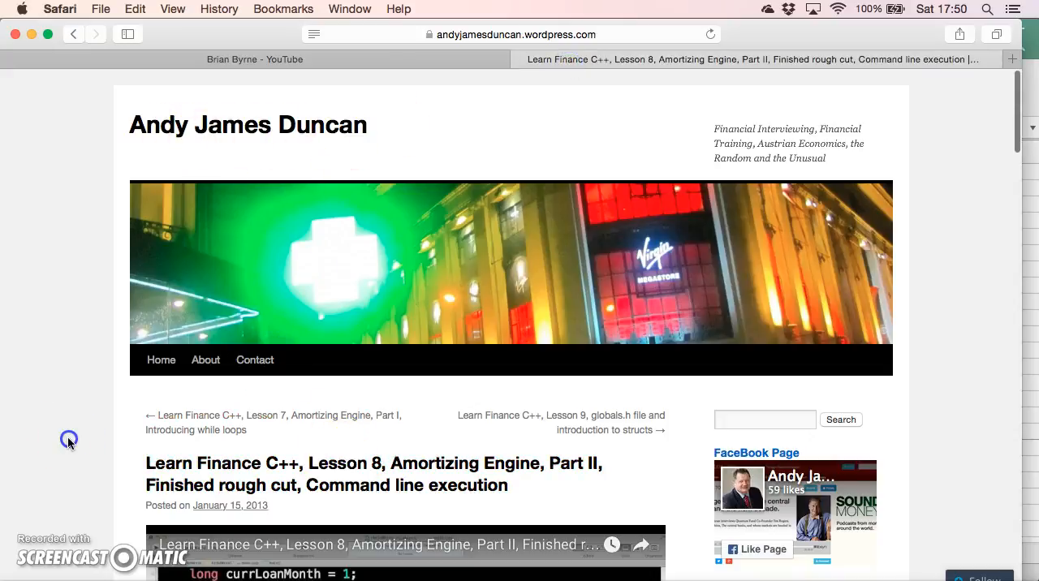
Step: Scroll the Lesson 8 blog post down to its finished C++ code block
scroll(down, 3)
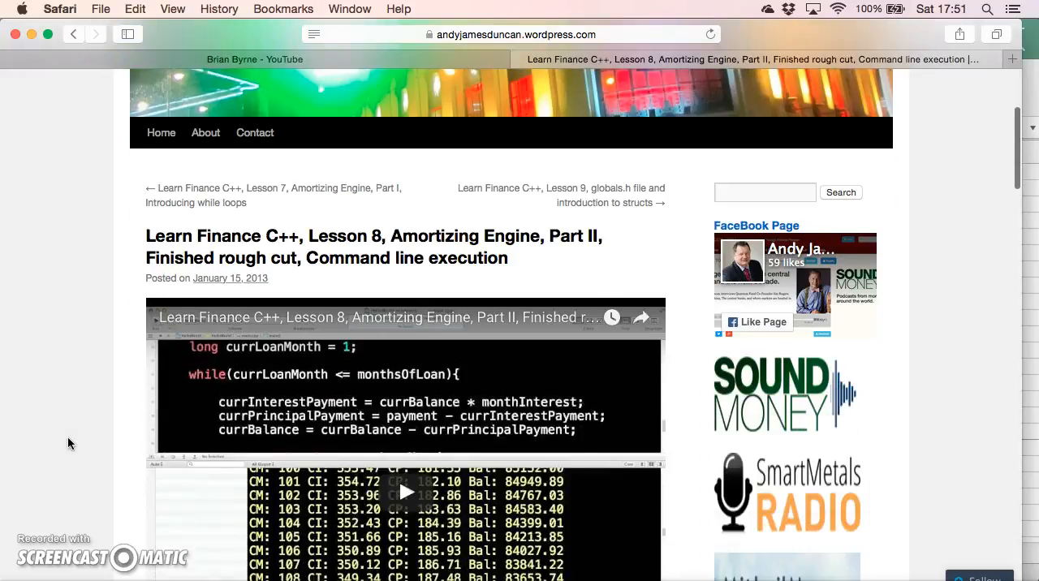
scroll(down, 3)
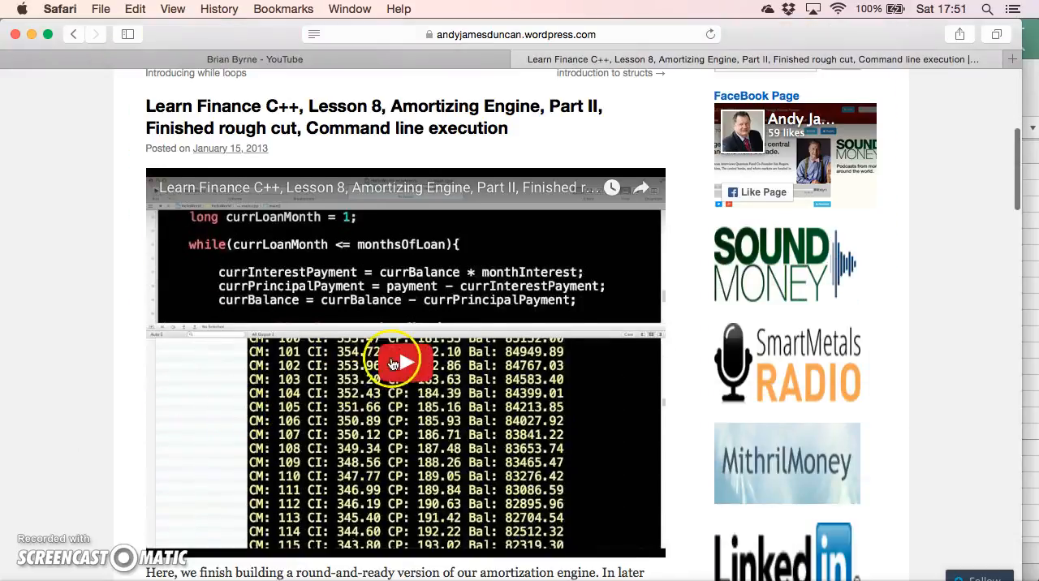
scroll(down, 3)
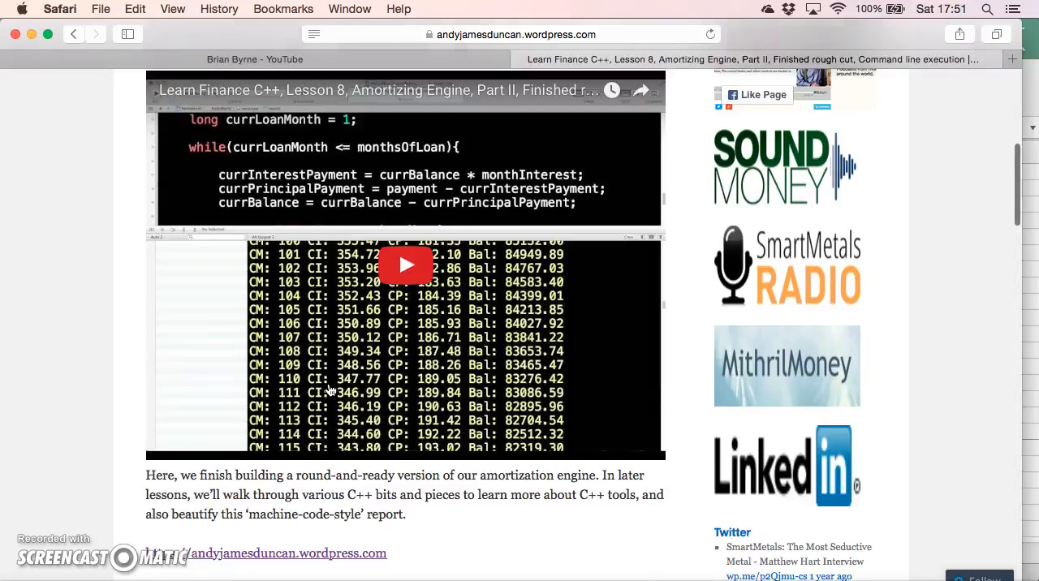
scroll(down, 3)
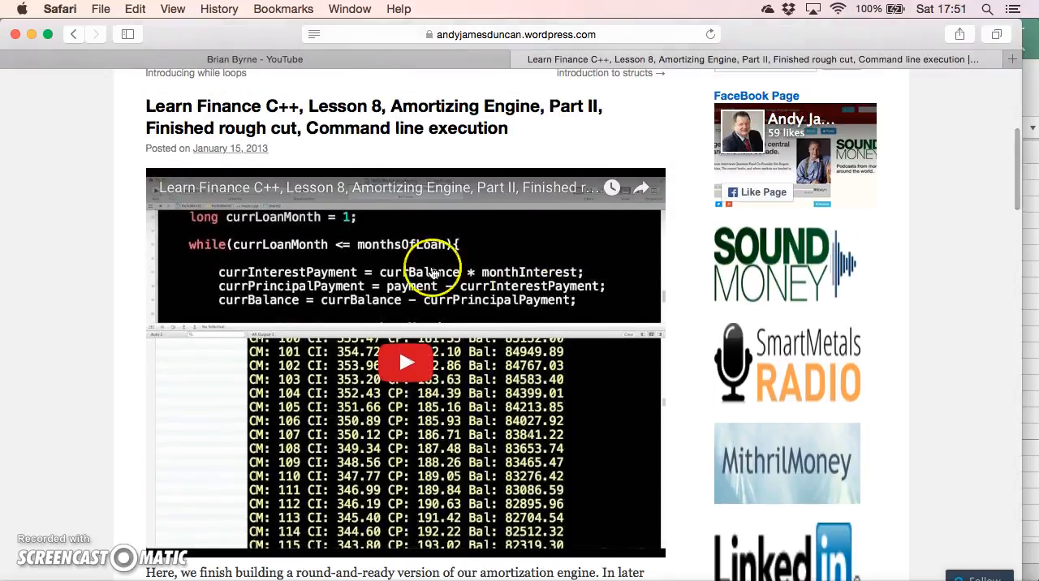
scroll(down, 3)
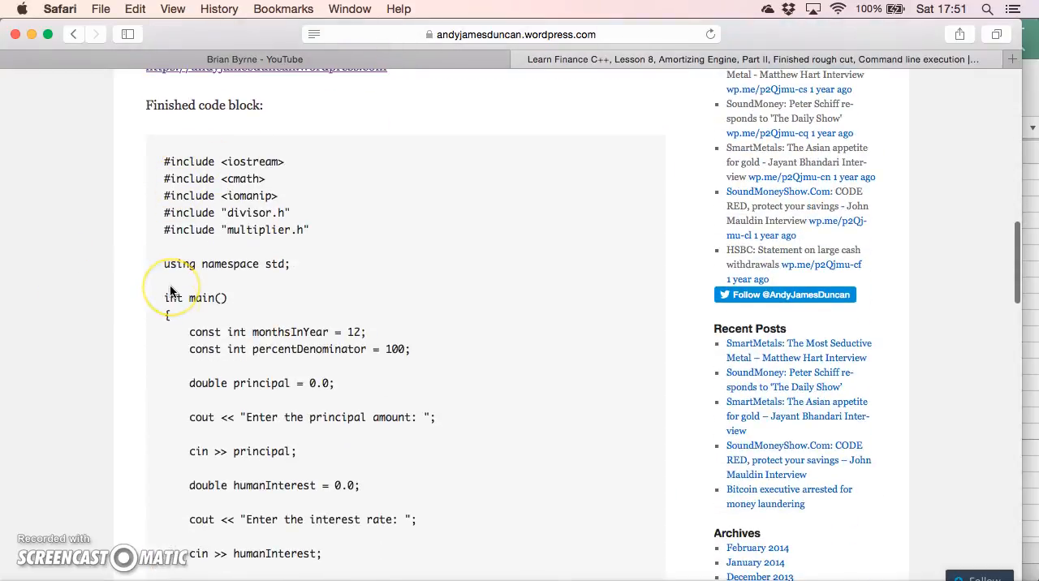
scroll(down, 3)
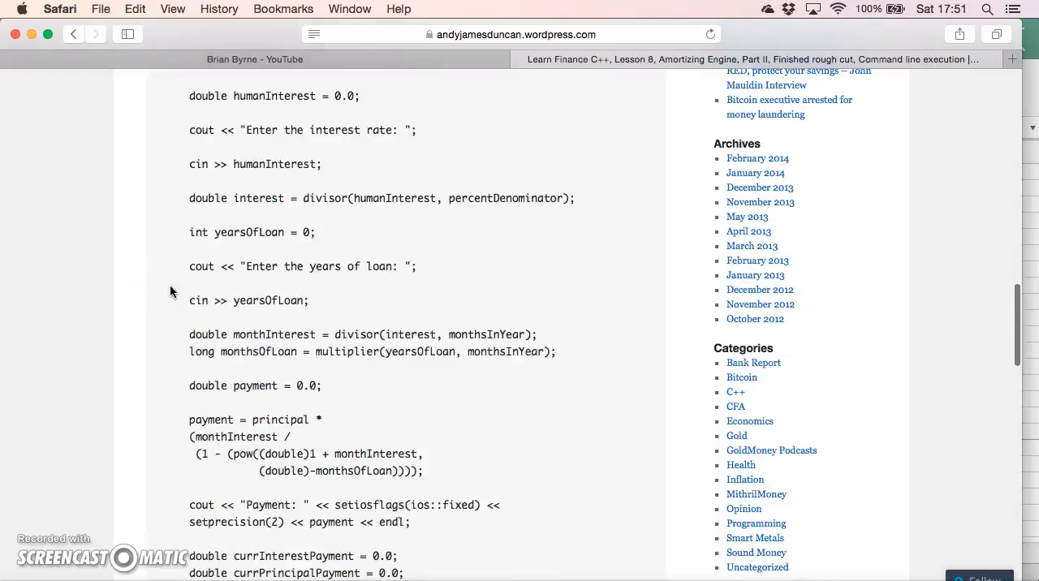
scroll(down, 3)
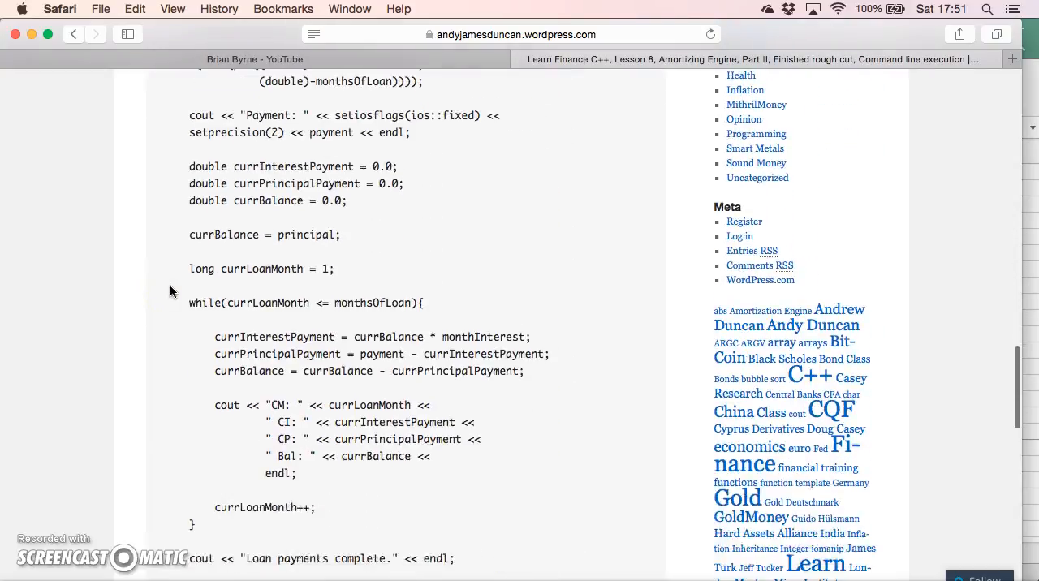
scroll(down, 3)
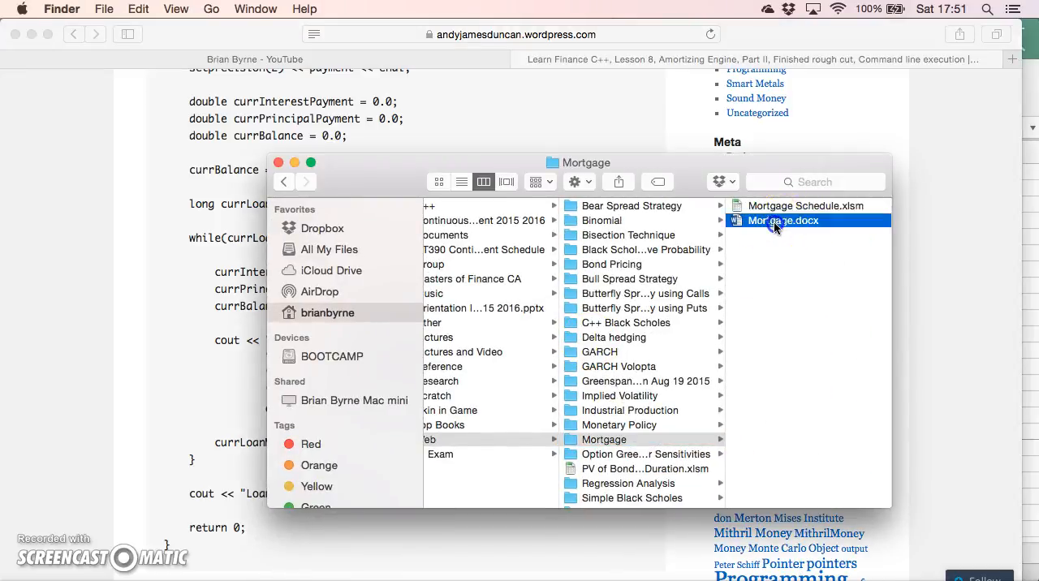
Step: Open Mortgage.docx in Word and zoom its window to fill the screen
click(785, 220)
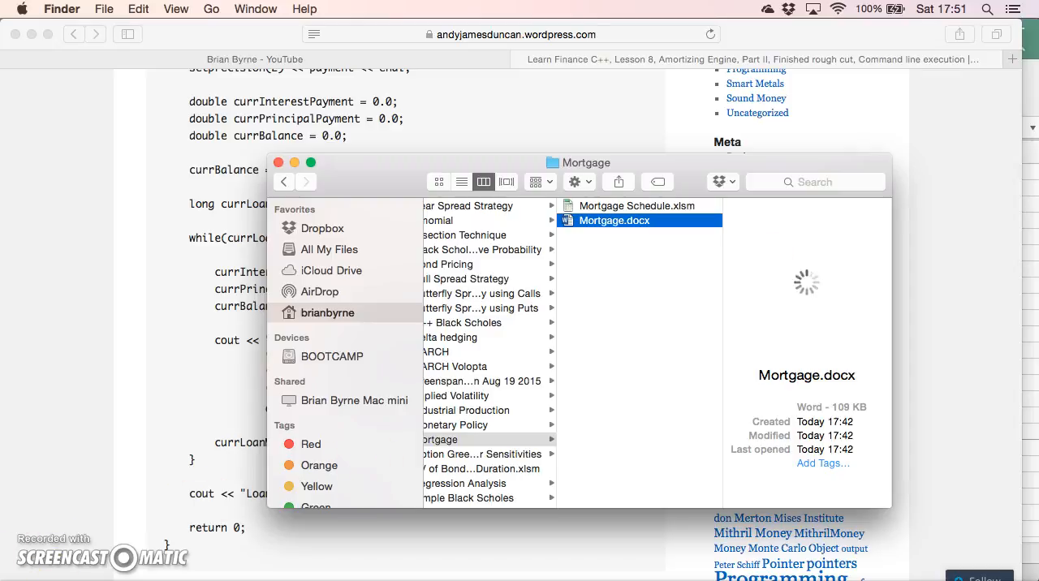
double_click(615, 221)
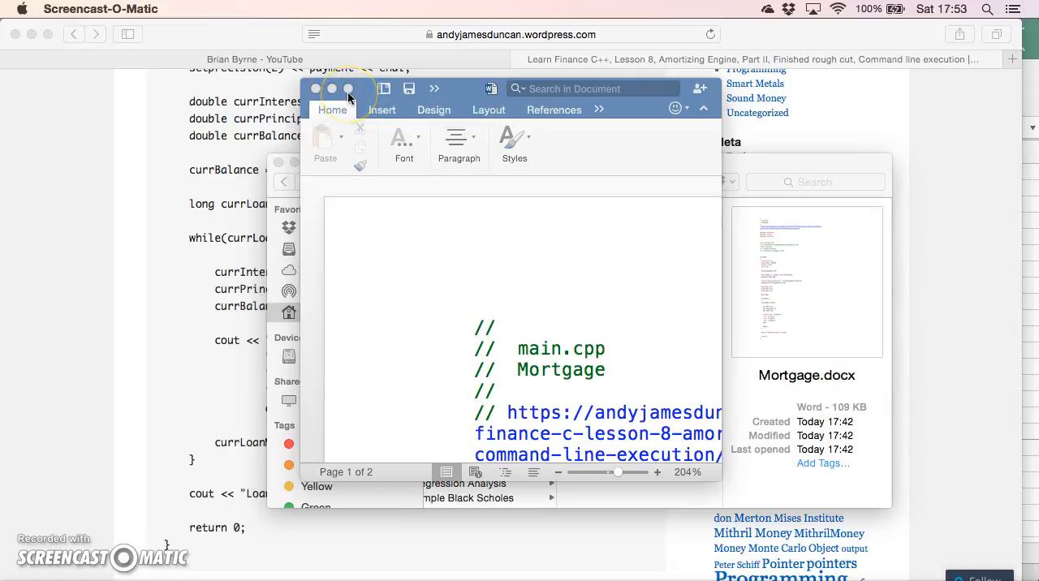
mouse_move(388, 141)
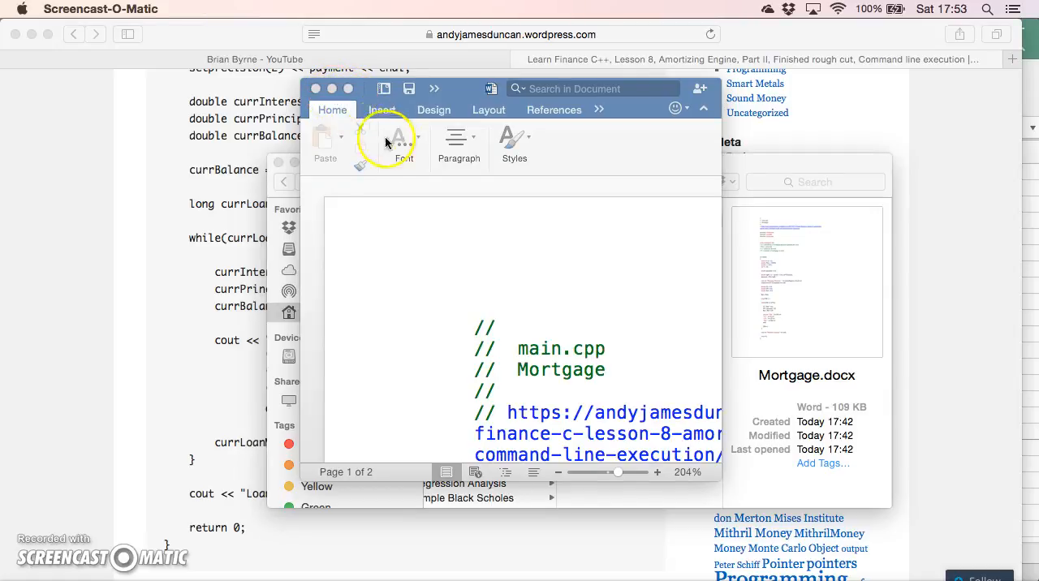
click(348, 89)
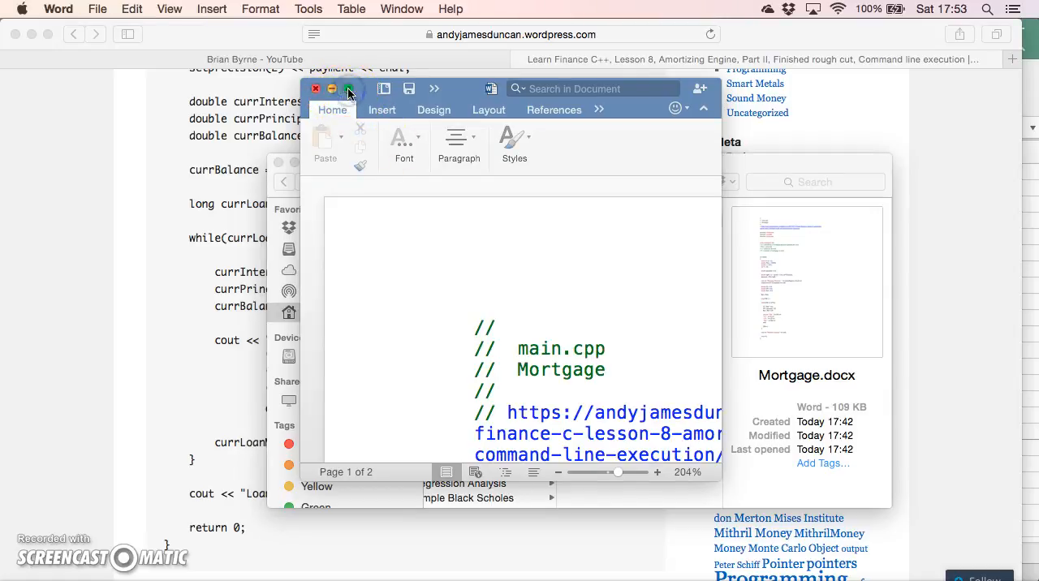
click(349, 89)
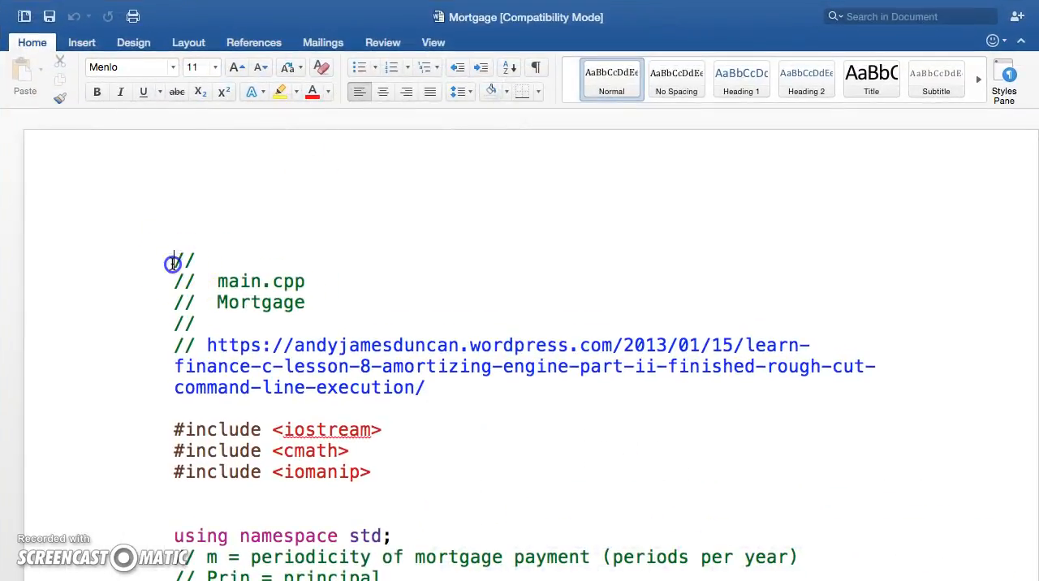
Step: Drag-select the C++ mortgage program text in Mortgage.docx
drag(173, 264, 370, 512)
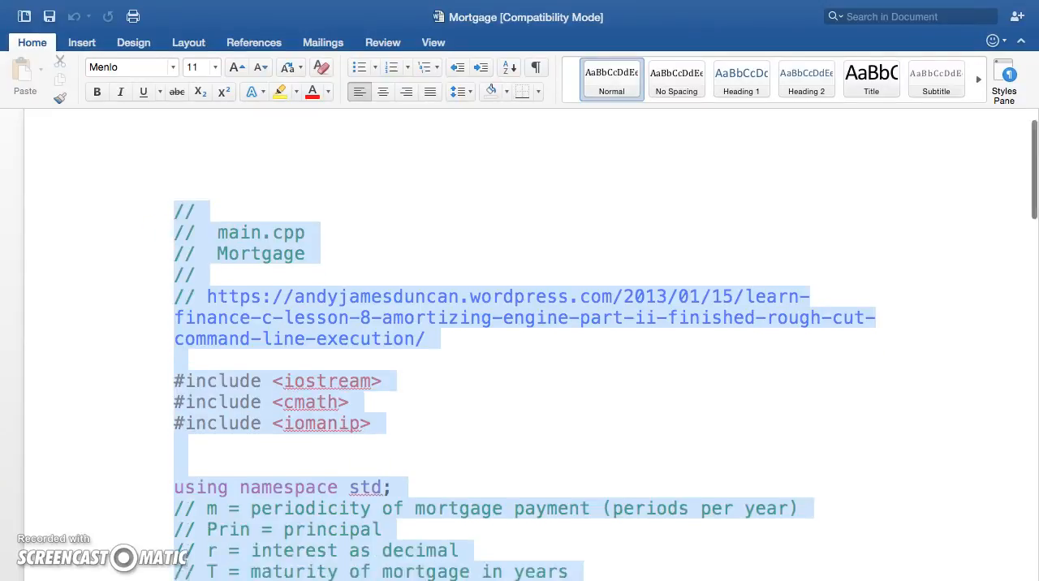
scroll(down, 3)
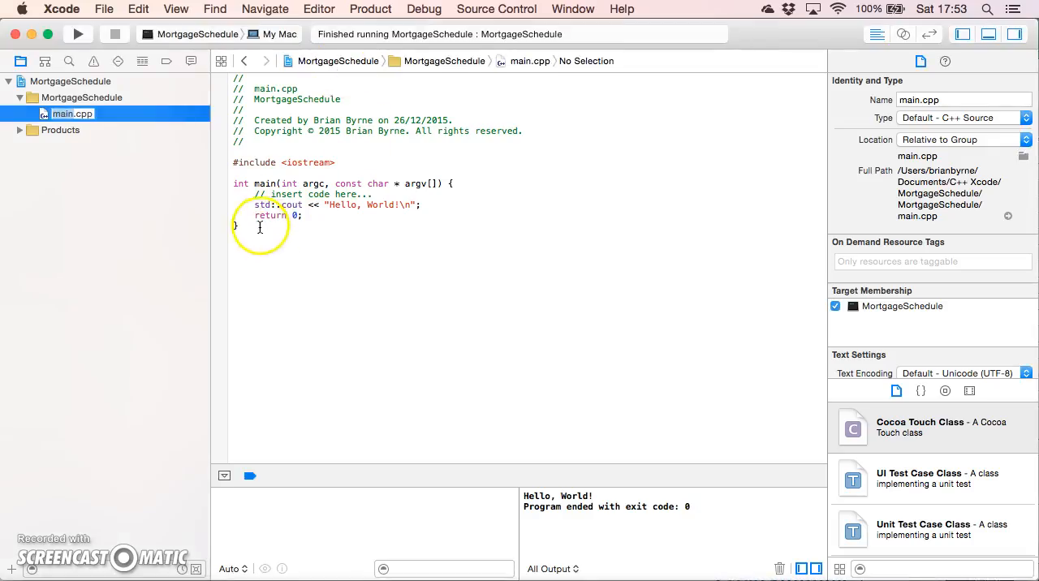
Step: Replace main.cpp's Hello World code with the pasted mortgage program
key(cmd+a)
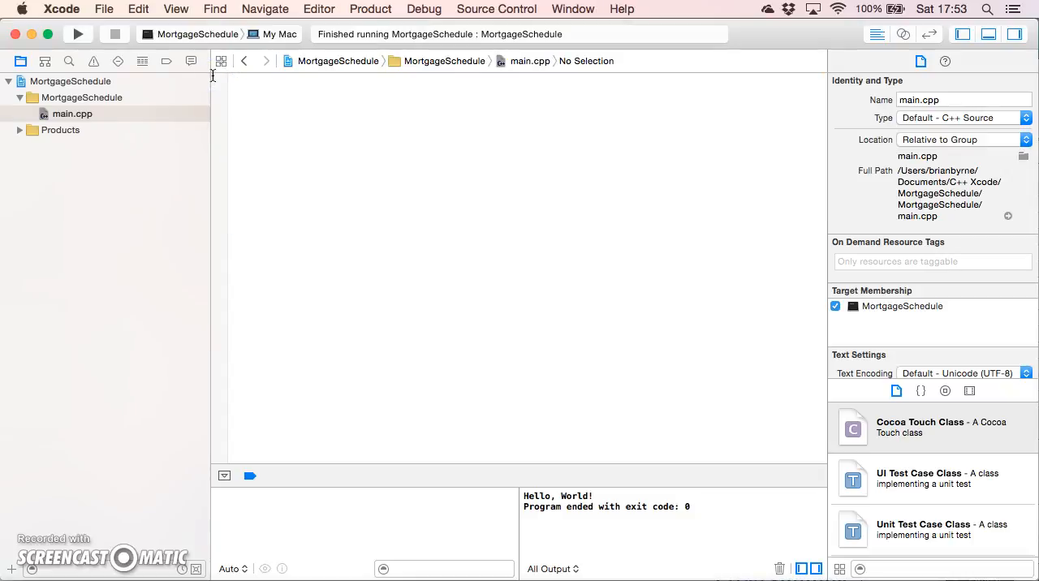
click(137, 9)
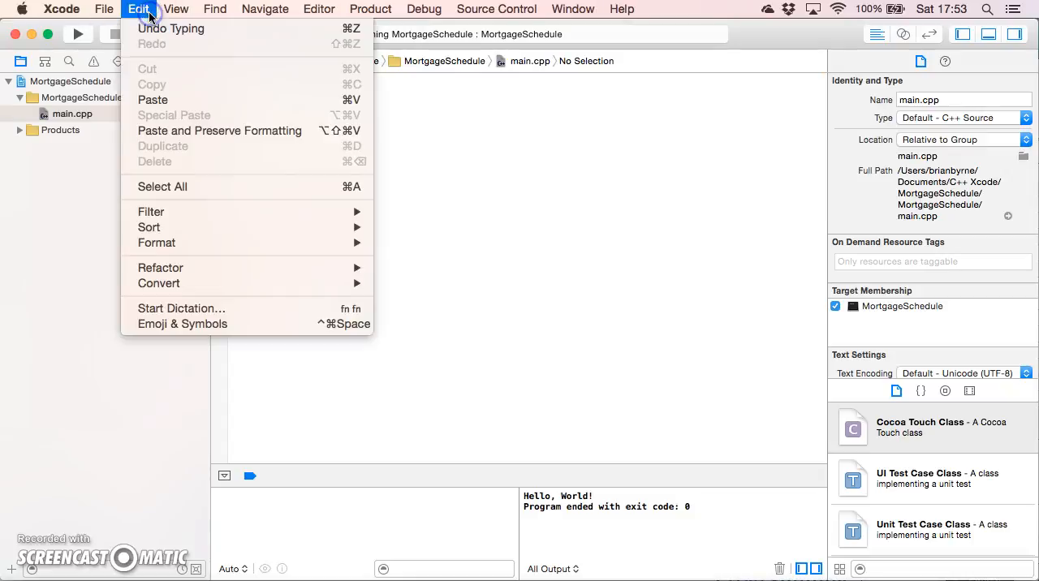
mouse_move(153, 99)
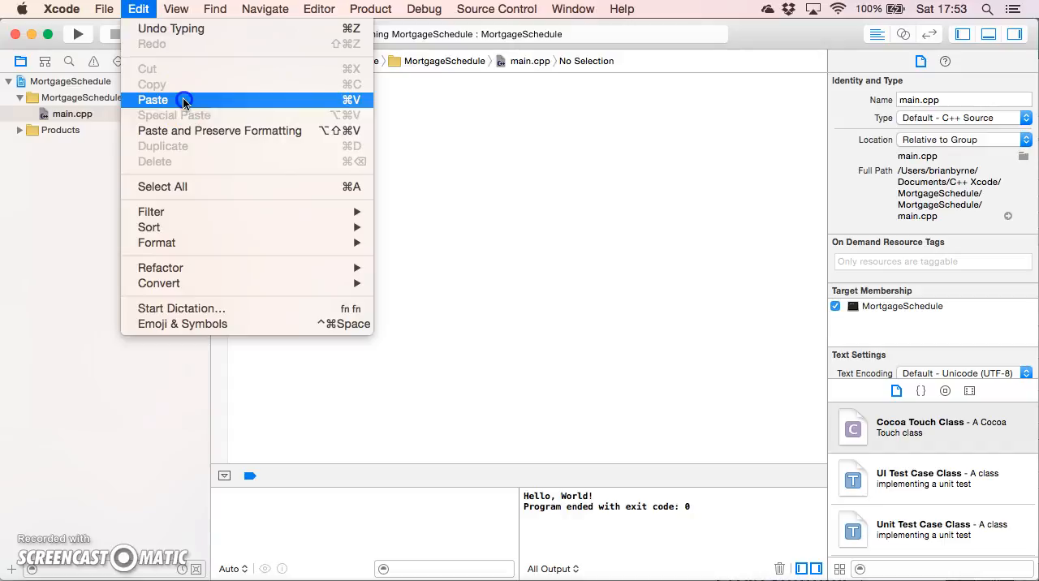
click(184, 104)
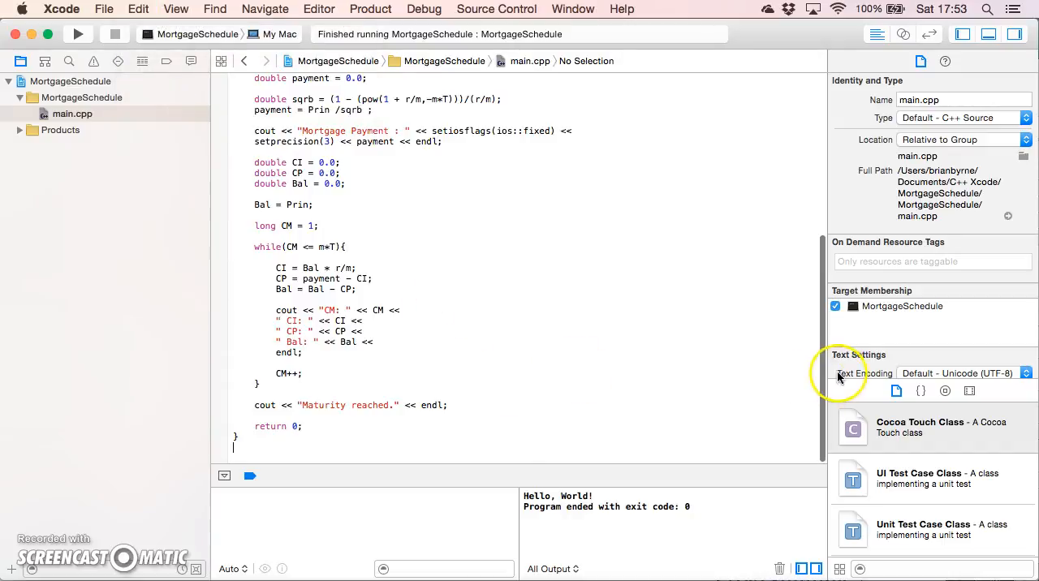
scroll(up, 3)
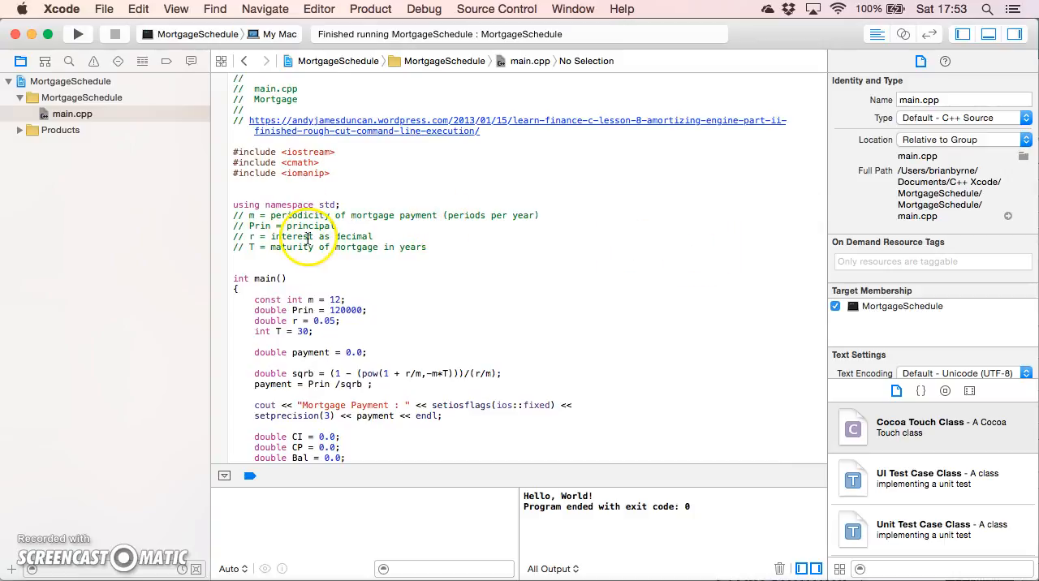
mouse_move(302, 250)
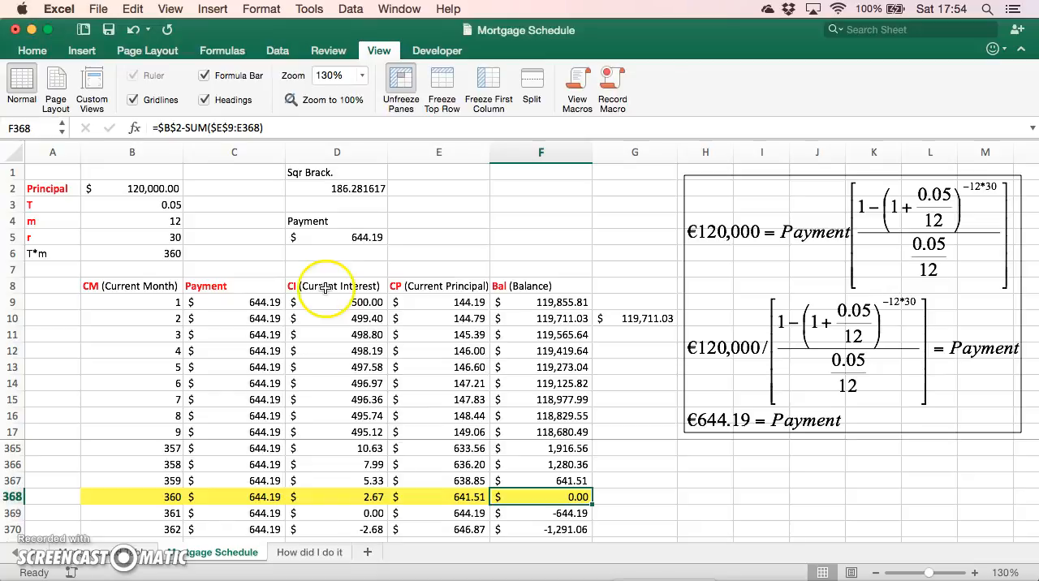
mouse_move(138, 252)
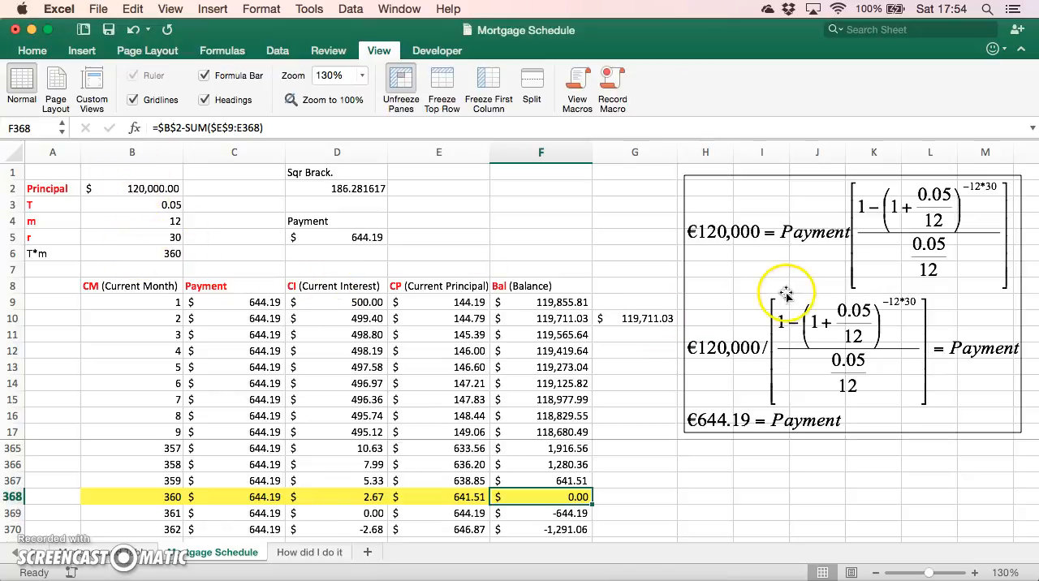
mouse_move(738, 429)
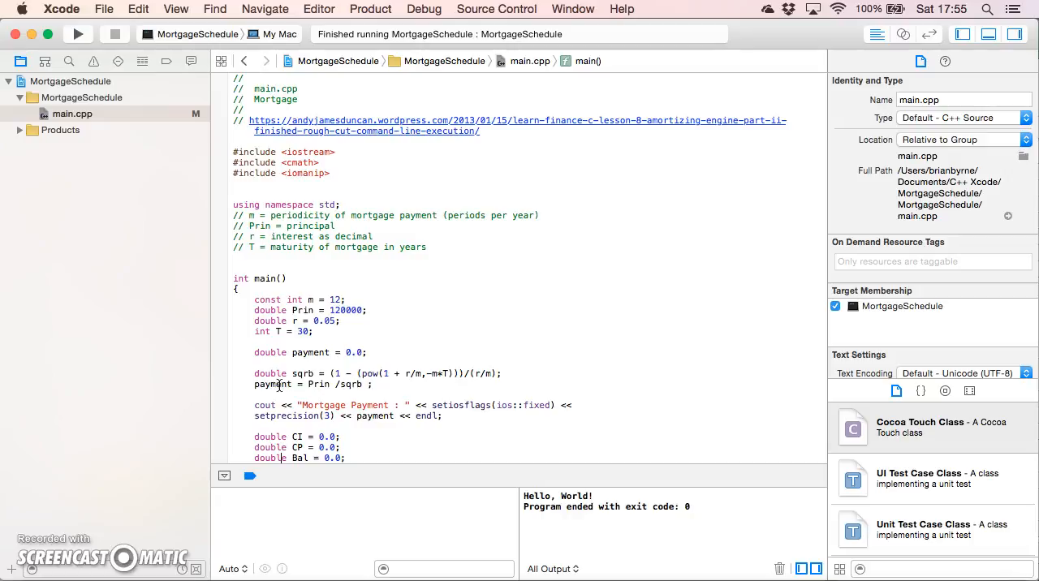
scroll(down, 3)
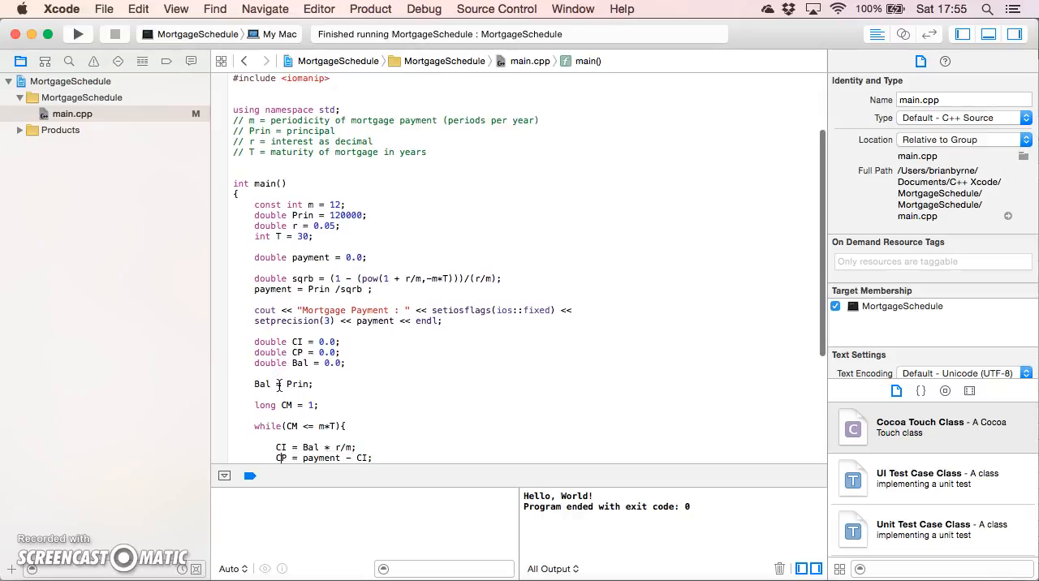
scroll(down, 3)
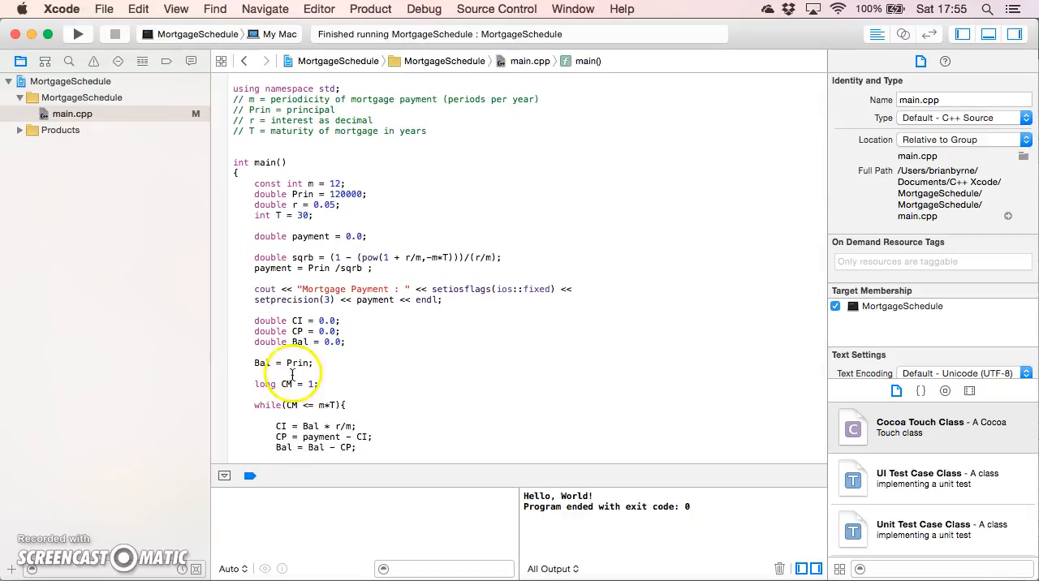
scroll(down, 3)
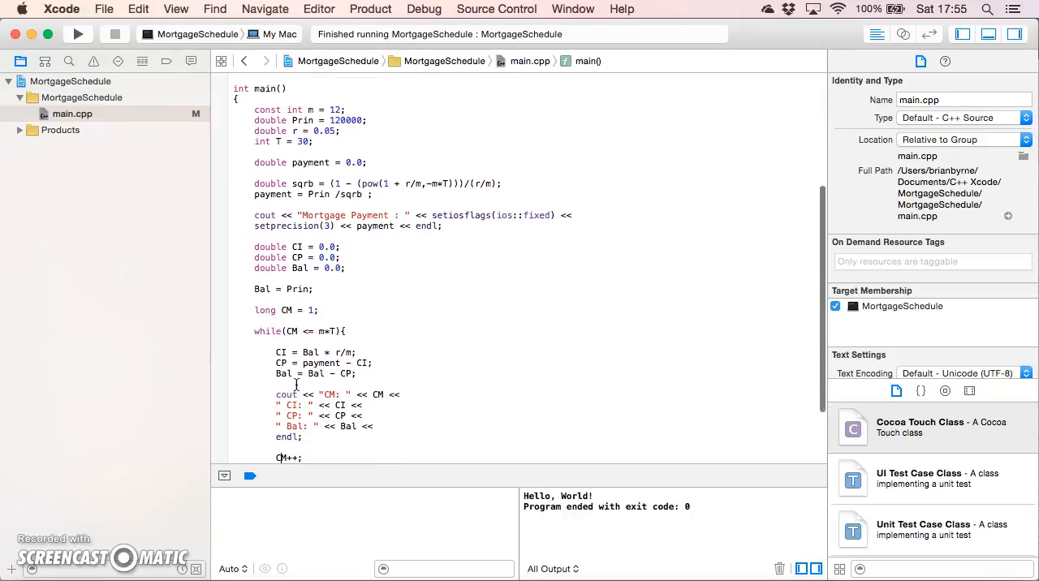
scroll(down, 3)
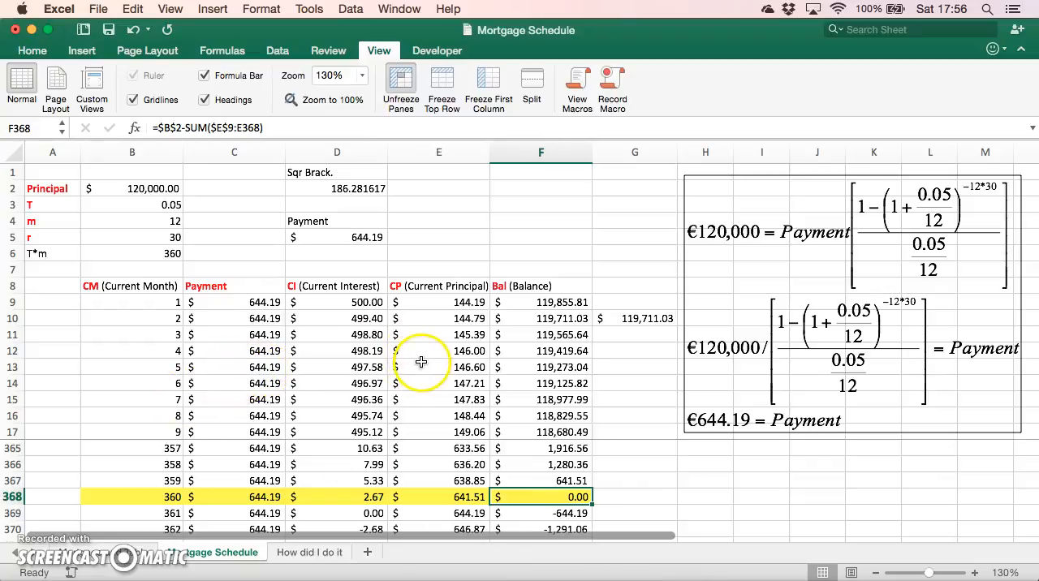
click(439, 367)
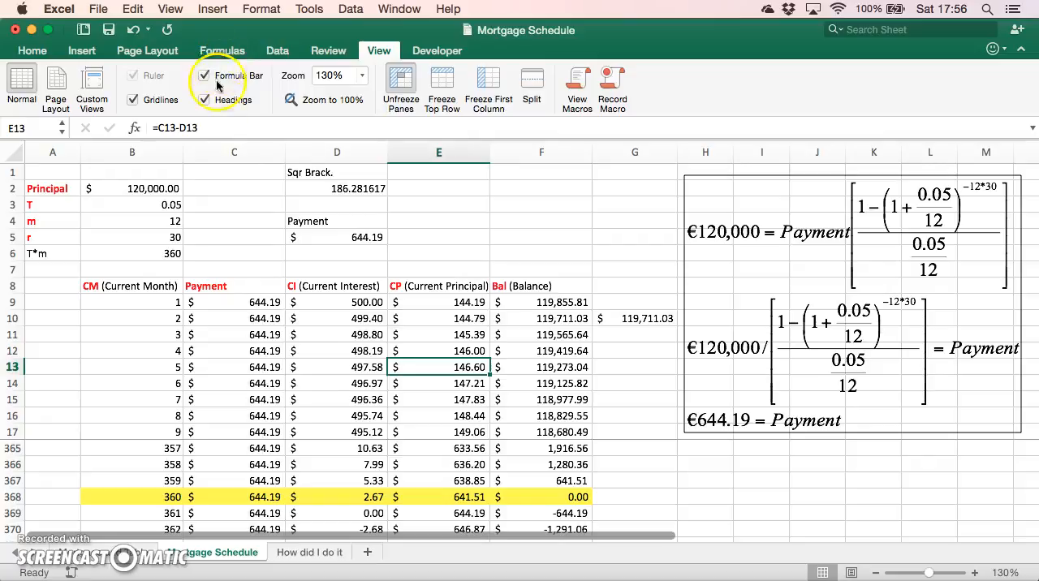
double_click(439, 367)
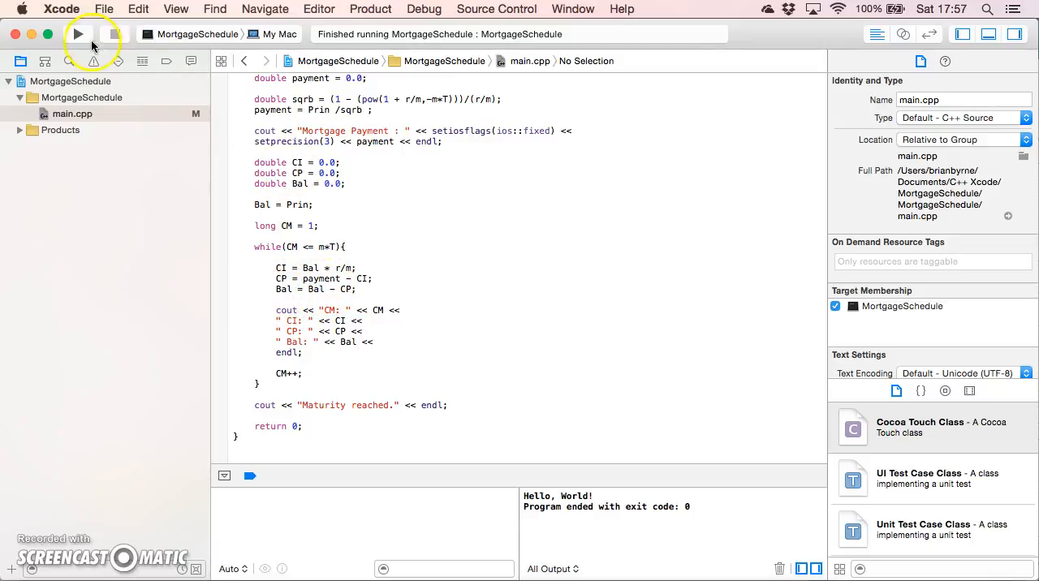
Step: Build and run MortgageSchedule from the toolbar Run button
click(78, 34)
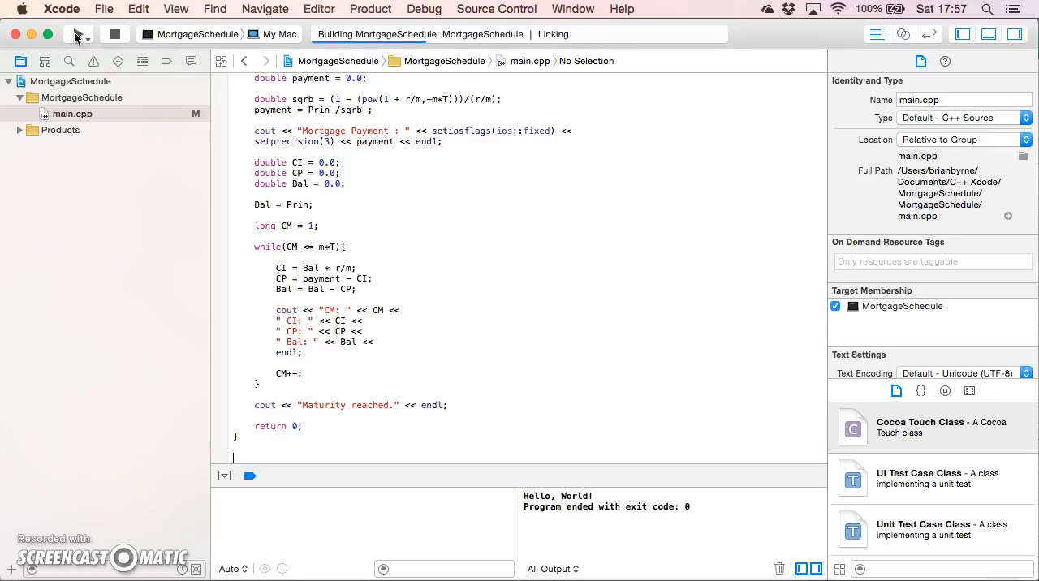
click(78, 34)
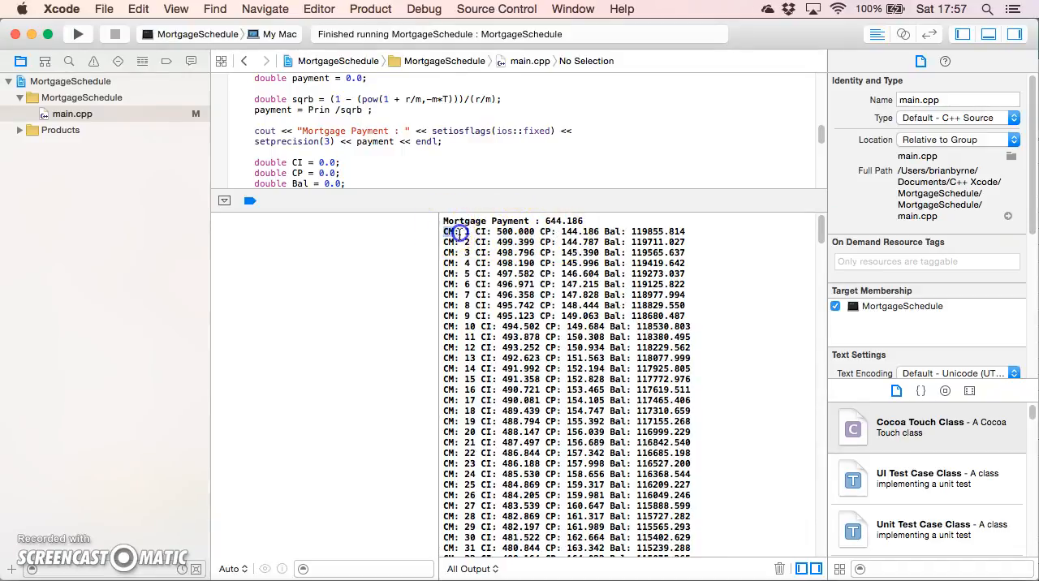
Step: Select and copy month 1's CM output line in the console
drag(447, 231, 686, 232)
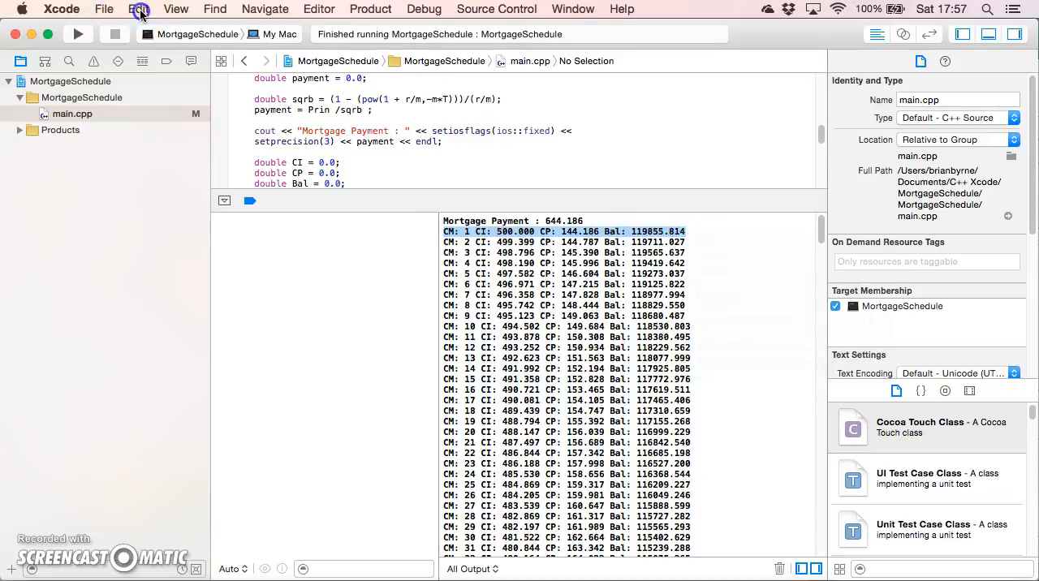
click(138, 9)
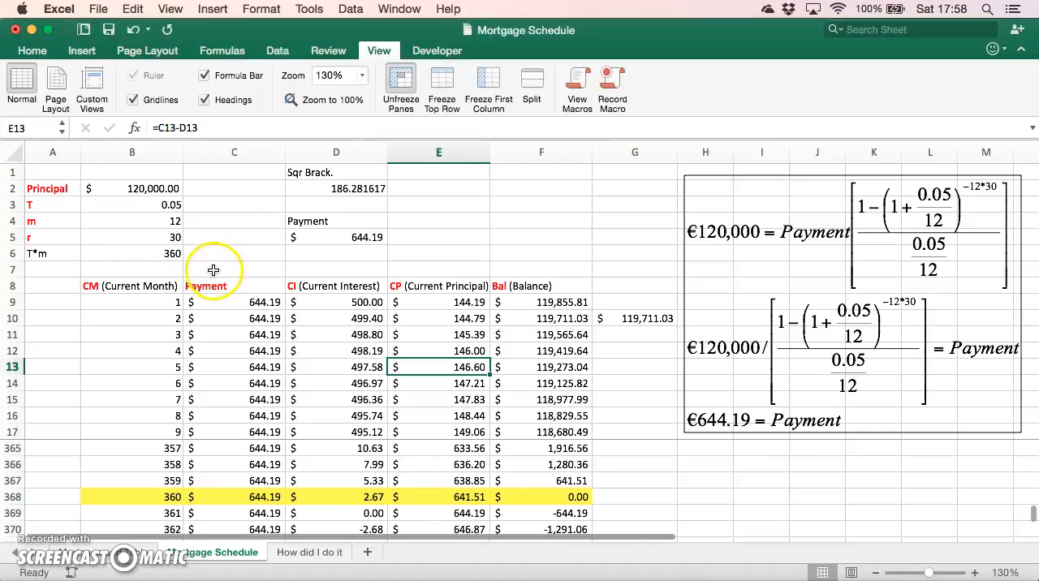
Step: Paste month 1's console line (CI 500.000, CP 144.186, Bal 119855.814) into row 7
click(235, 269)
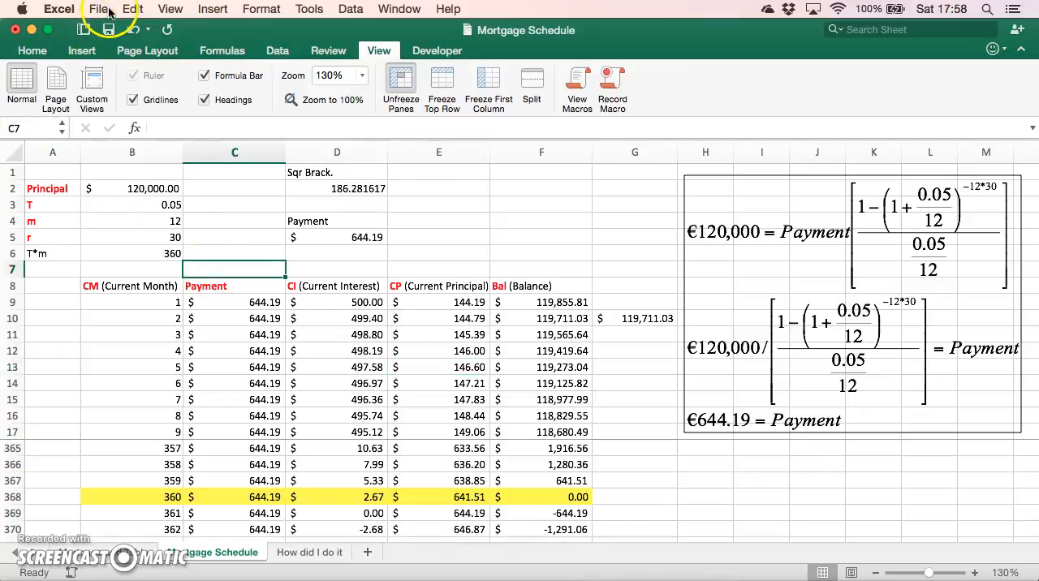
click(132, 9)
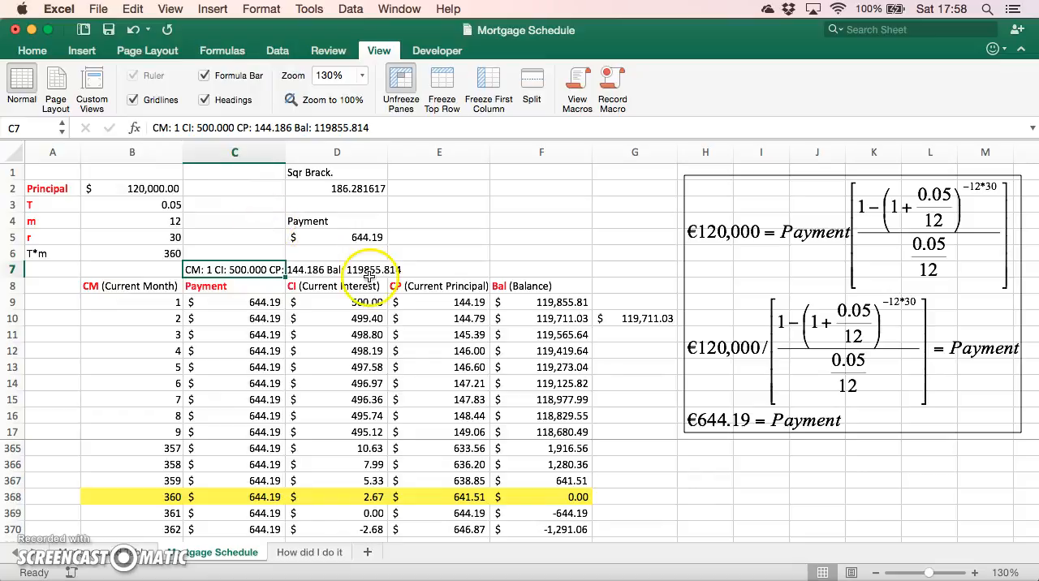
click(440, 237)
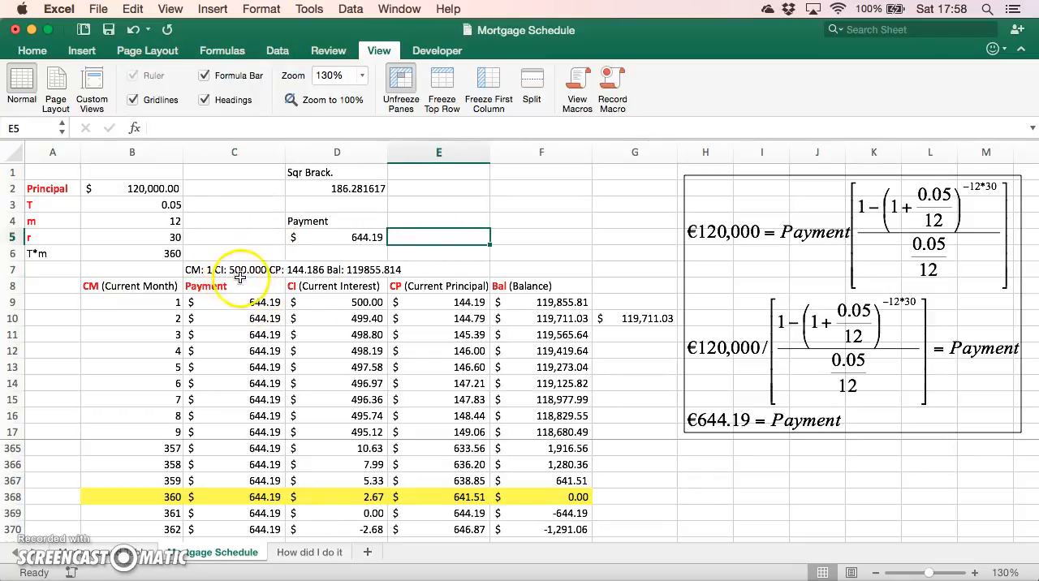
Step: Compare the pasted line with month 1's interest 500.00, principal 144.19 and balance cells
click(337, 303)
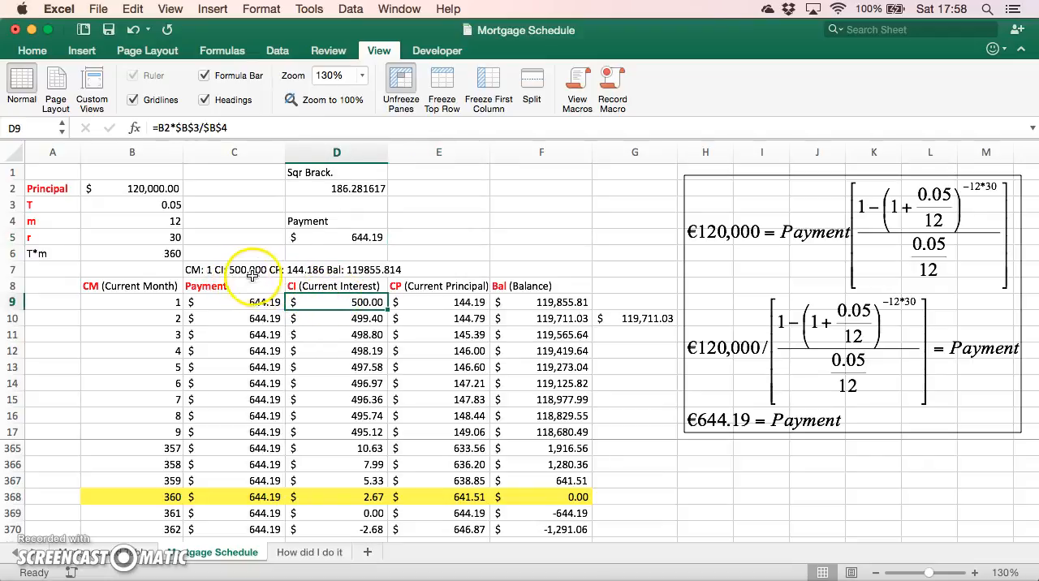
click(337, 270)
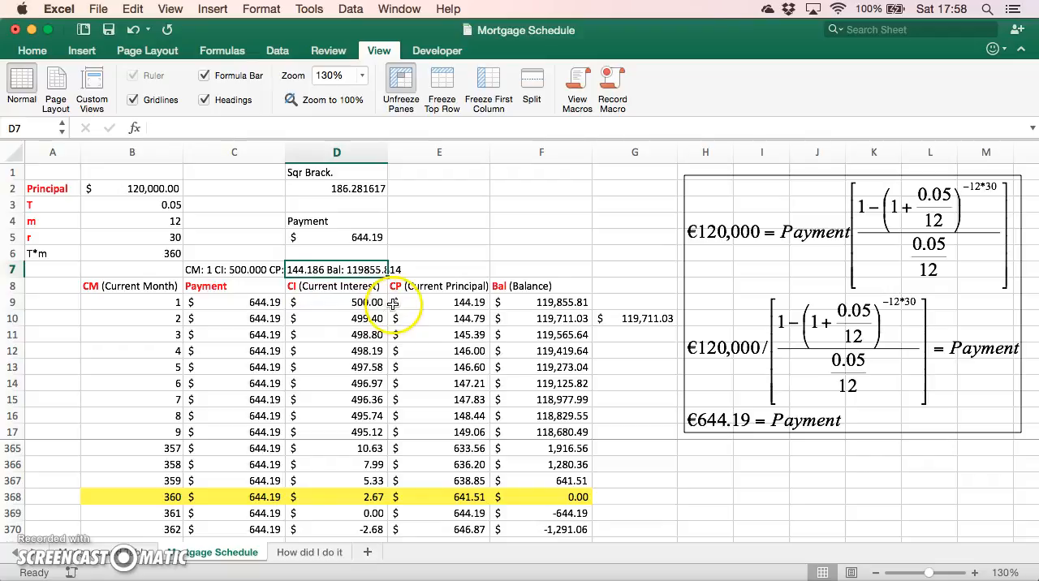
click(440, 302)
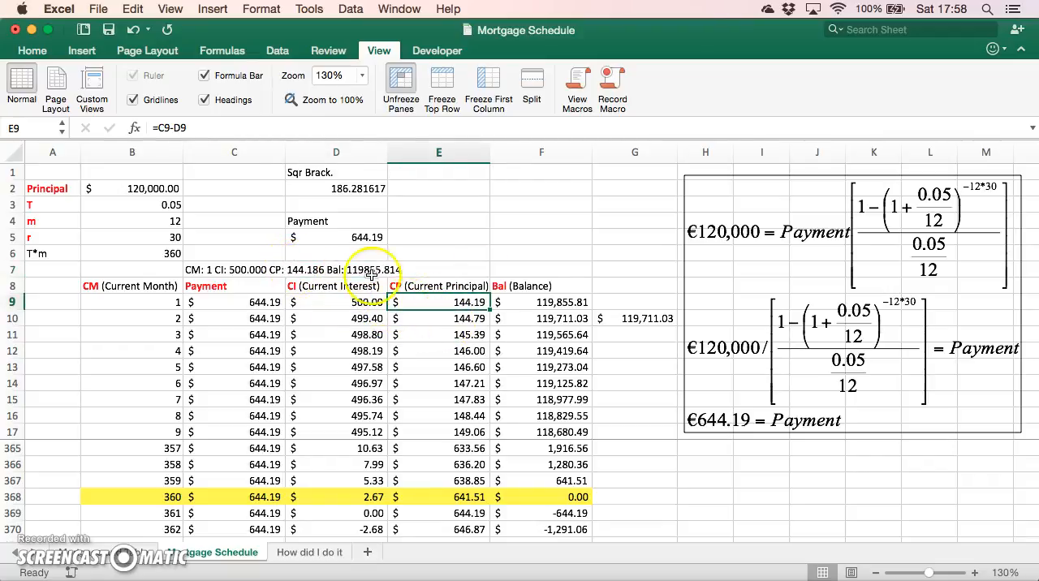
click(541, 303)
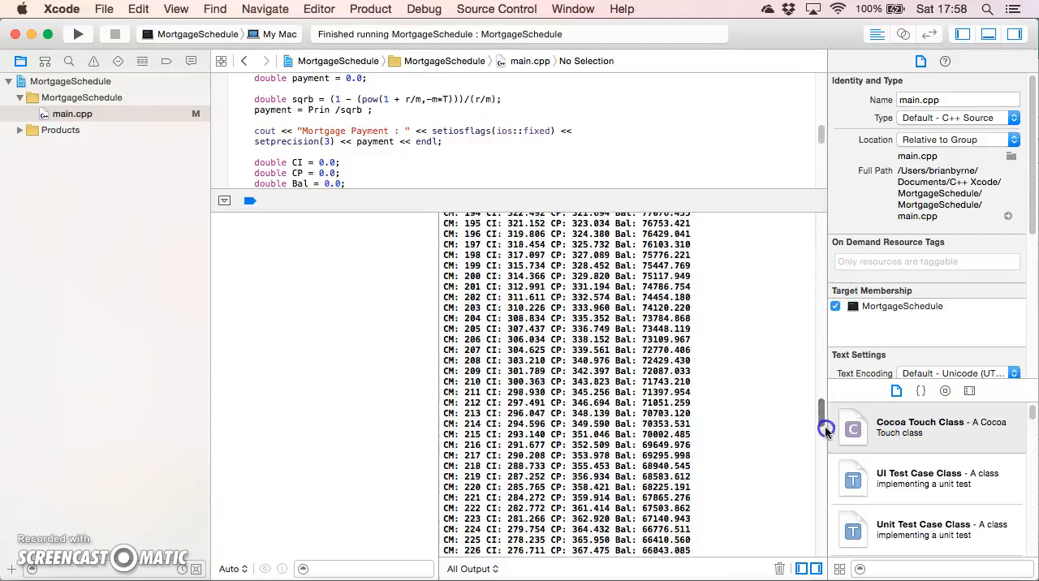
scroll(down, 3)
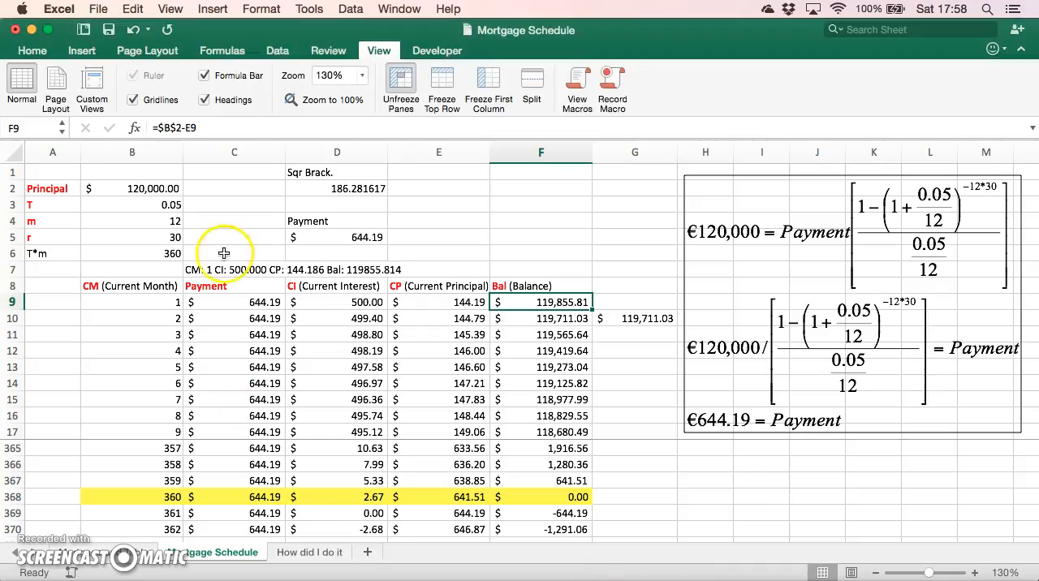
Step: Paste the month 360 line into row 7, check row 368, then select eight payments
click(235, 269)
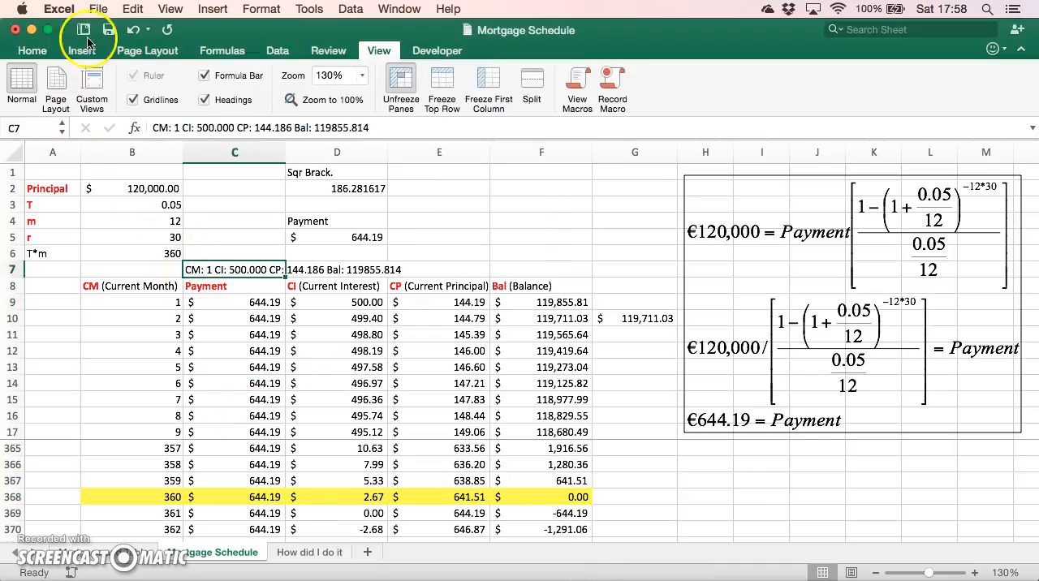
click(132, 9)
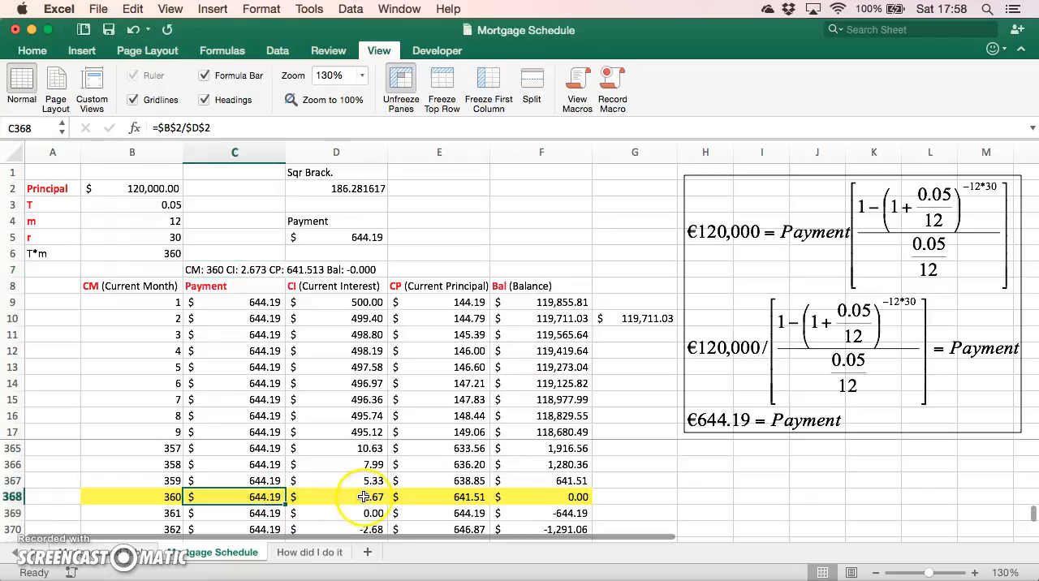
click(337, 497)
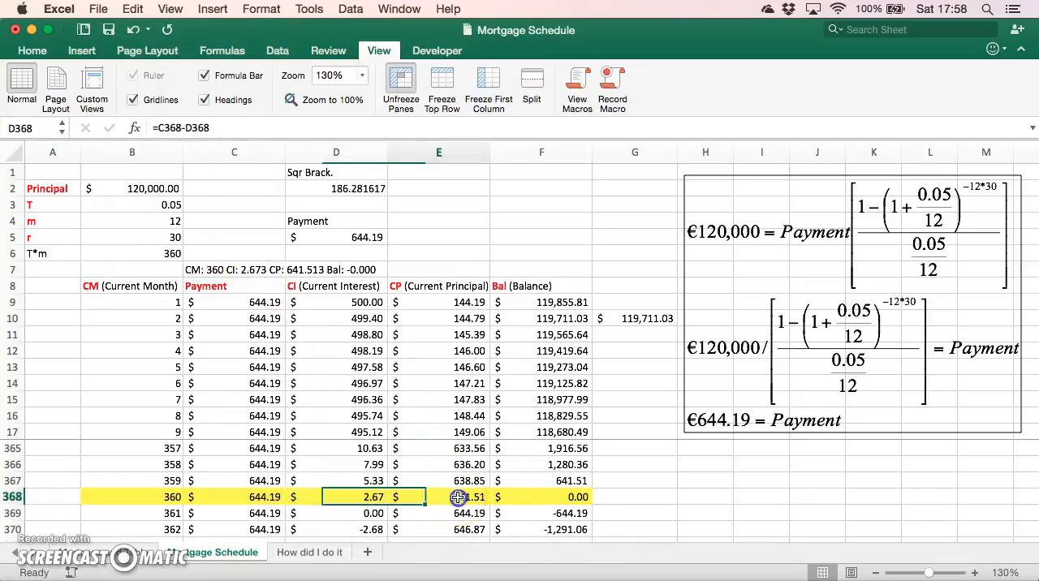
click(439, 497)
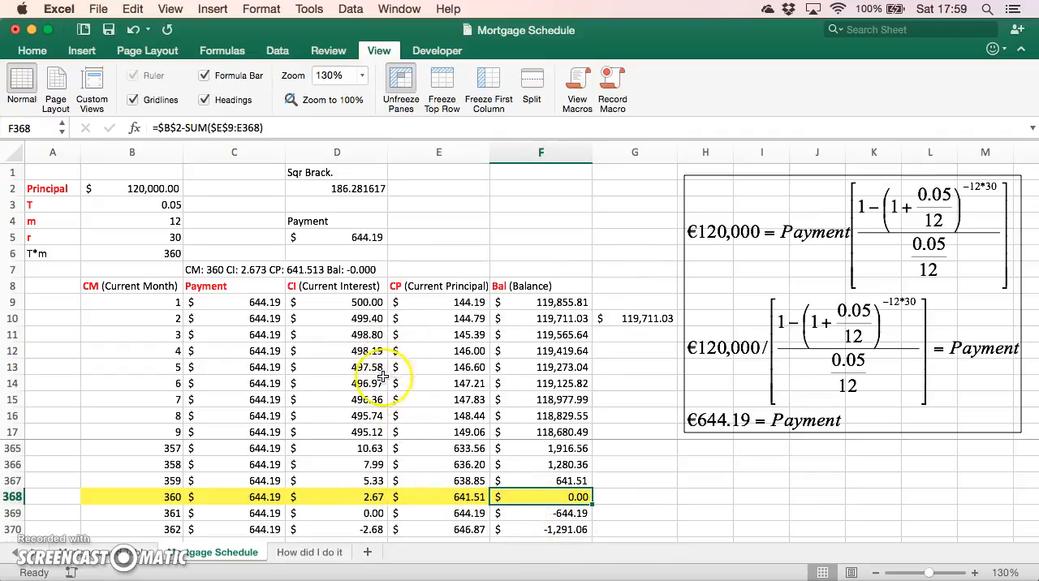
mouse_move(420, 315)
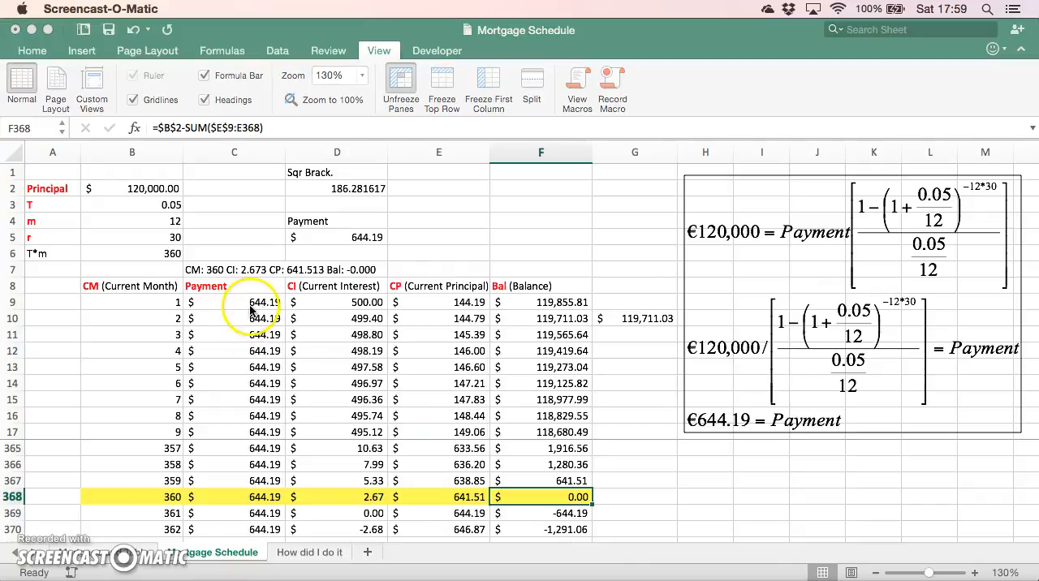
drag(234, 302, 234, 416)
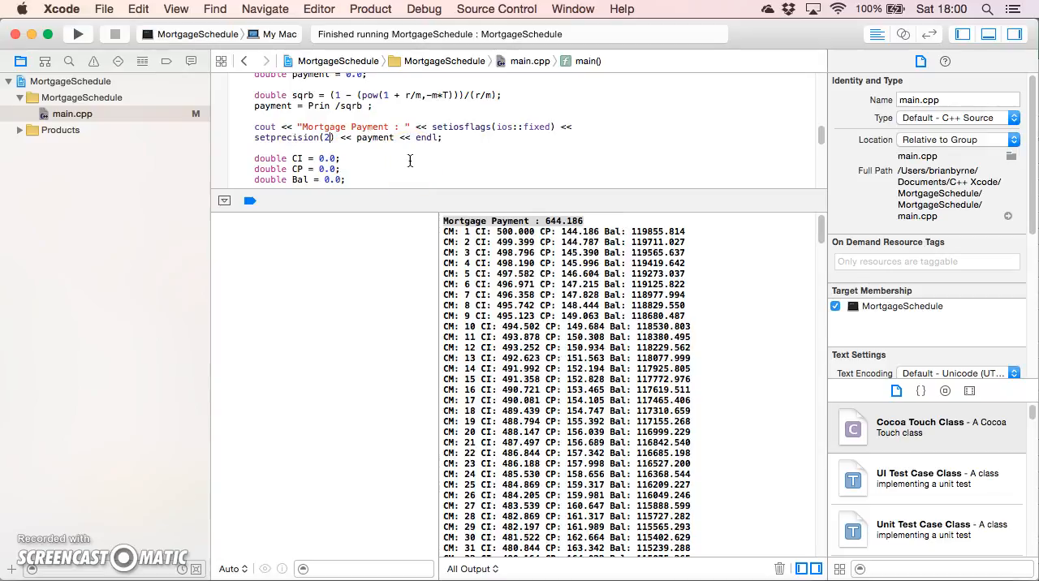
Step: Rebuild and run the mortgage program with setprecision(2) output
click(78, 34)
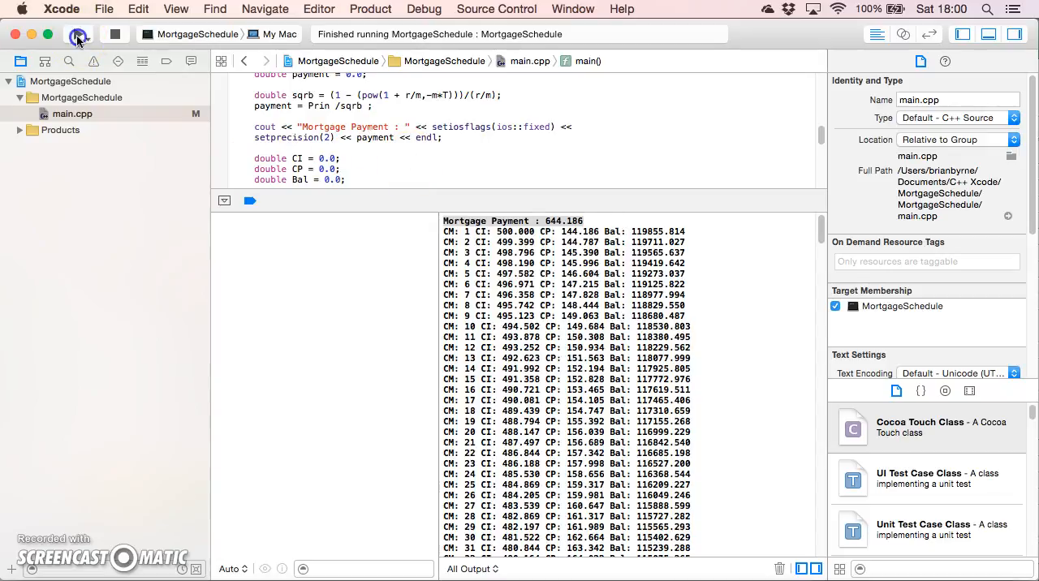
click(79, 34)
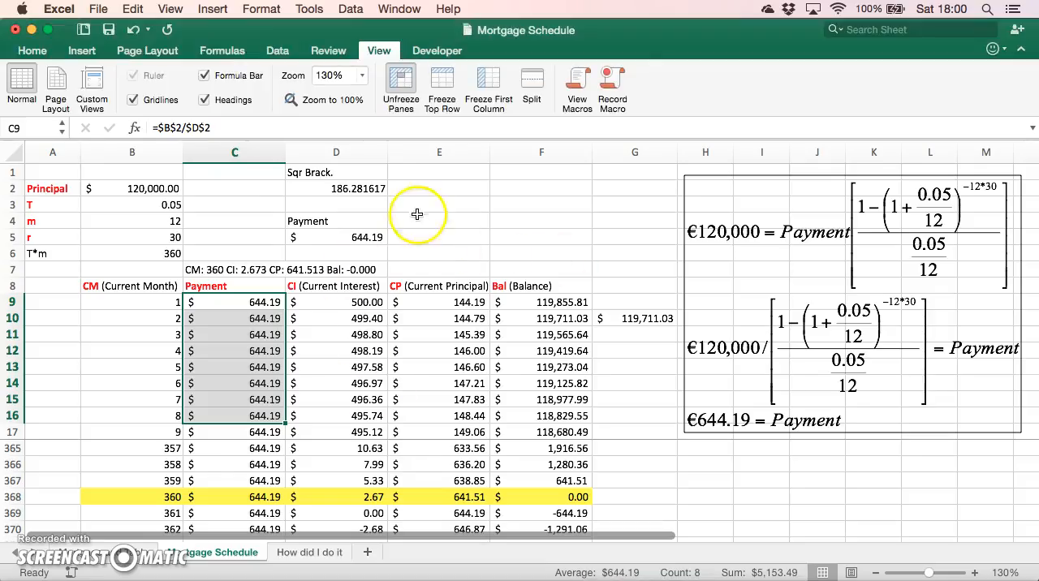
Step: Paste the two-decimal output into E3 and check month 1's interest and principal
click(440, 204)
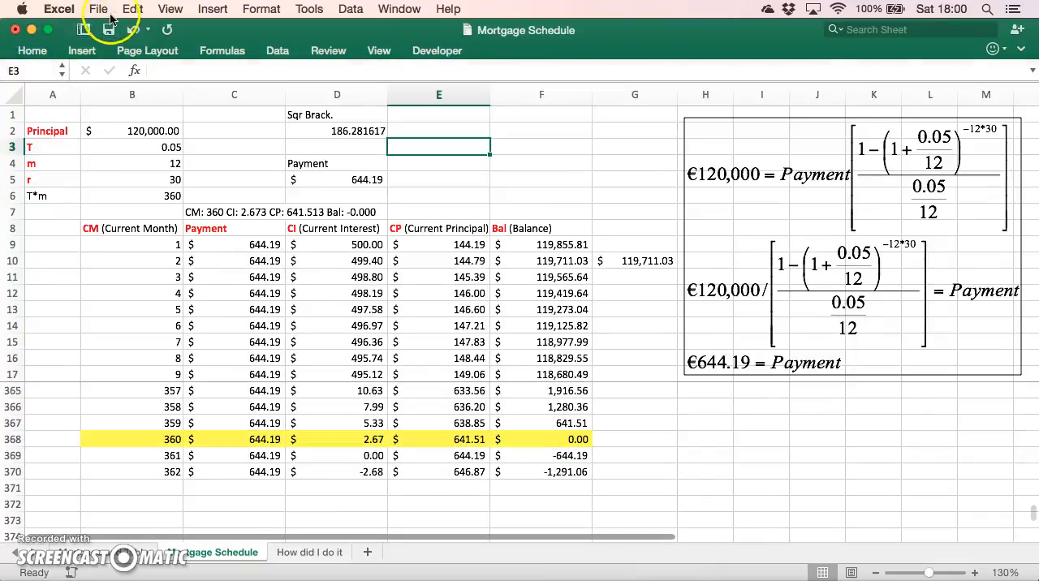
mouse_move(292, 164)
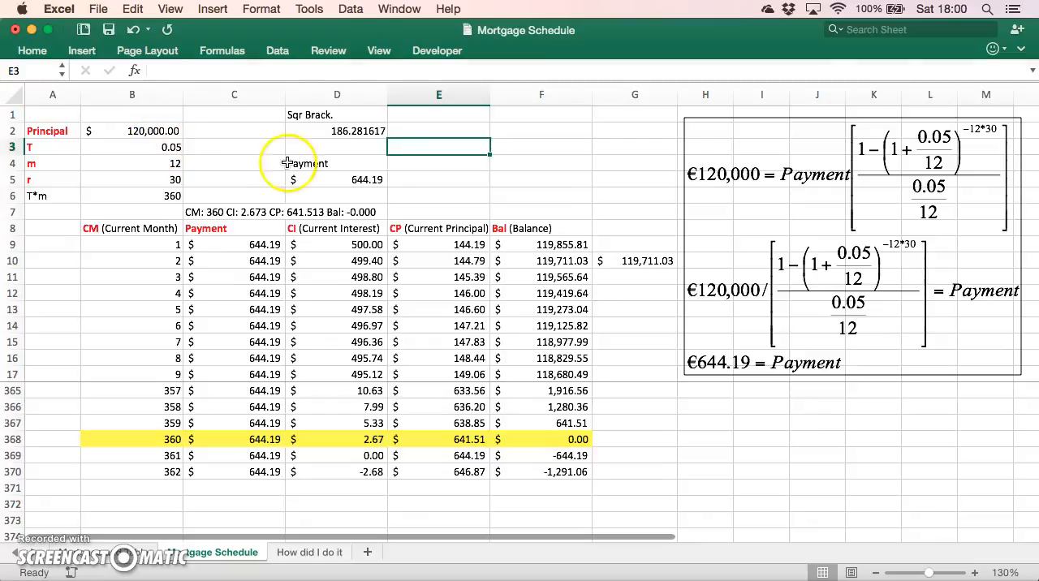
click(132, 9)
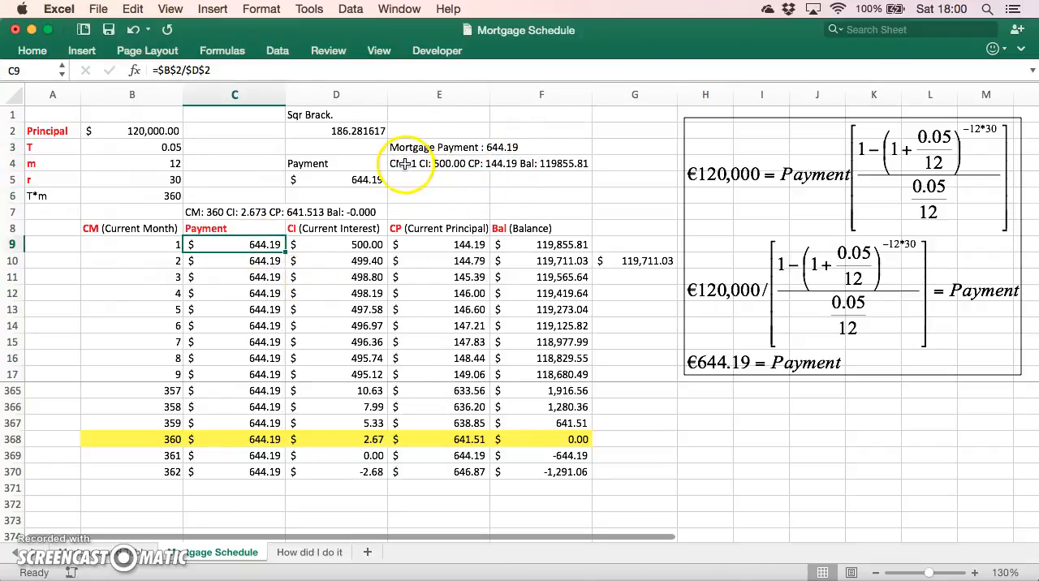
click(336, 244)
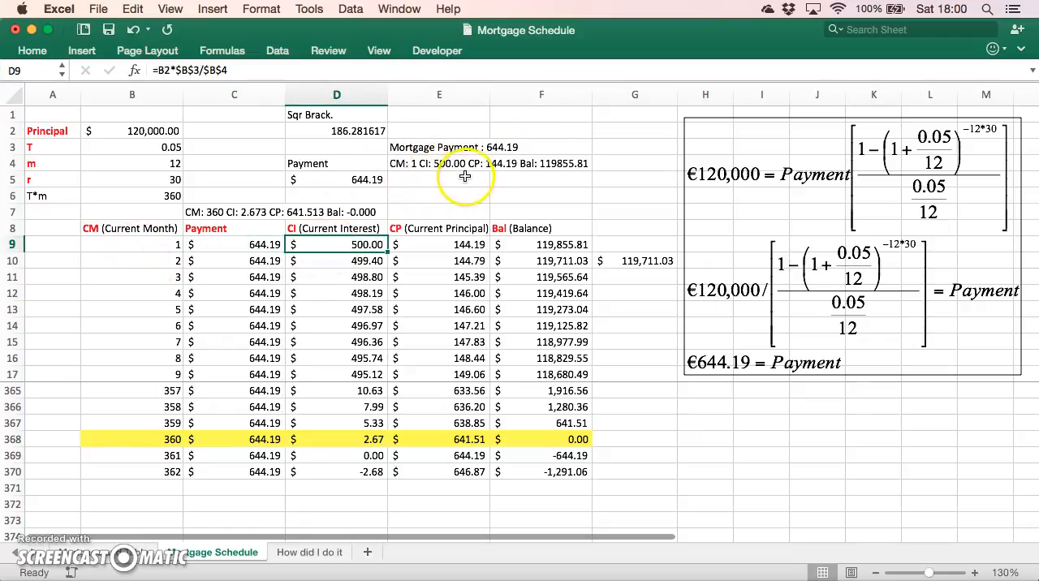
click(434, 245)
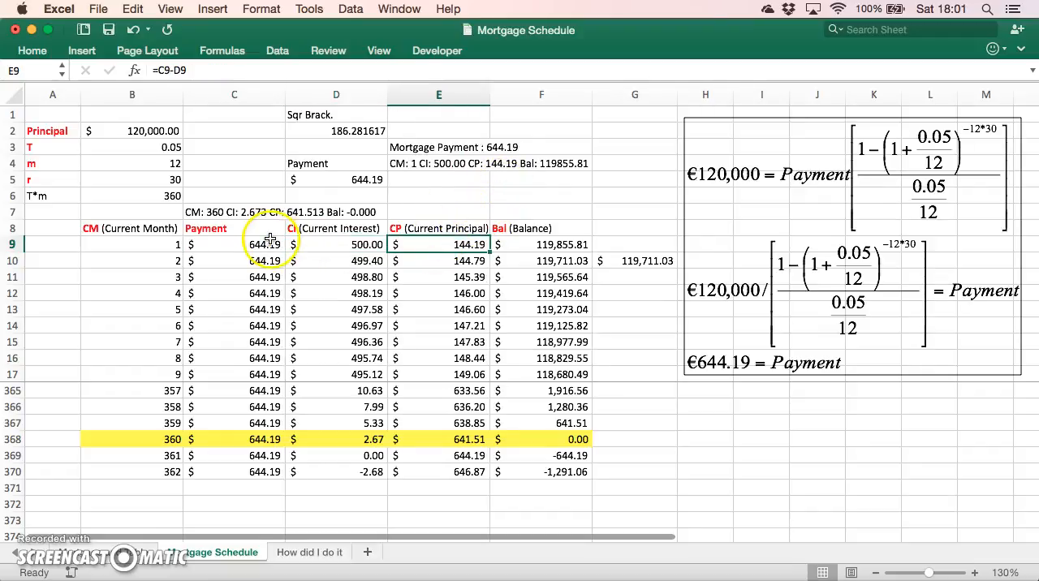
mouse_move(509, 173)
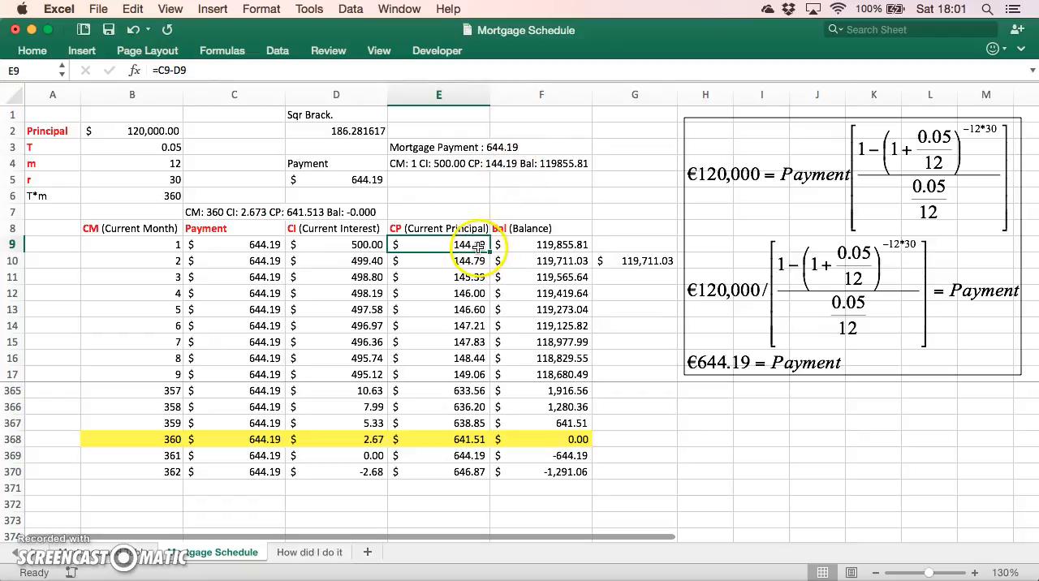
mouse_move(556, 170)
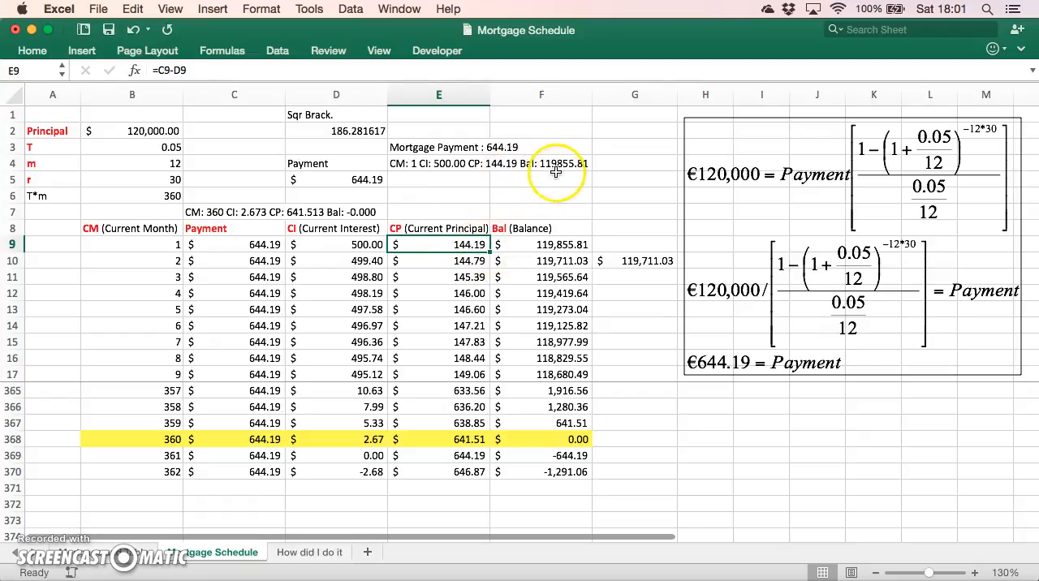
Step: Check the loan principal and the month 1 and month 2 balance formulas
click(132, 131)
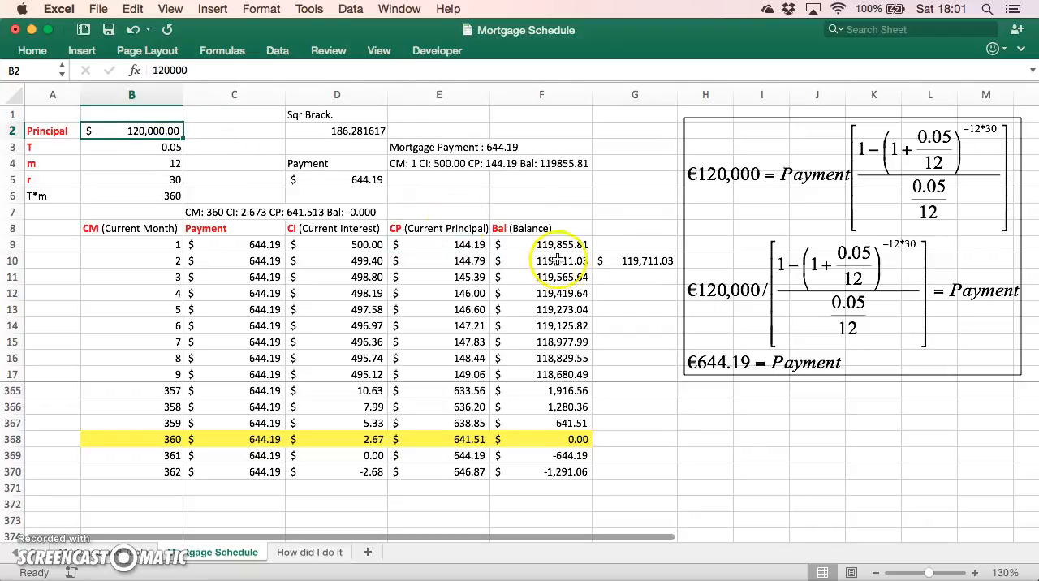
click(542, 245)
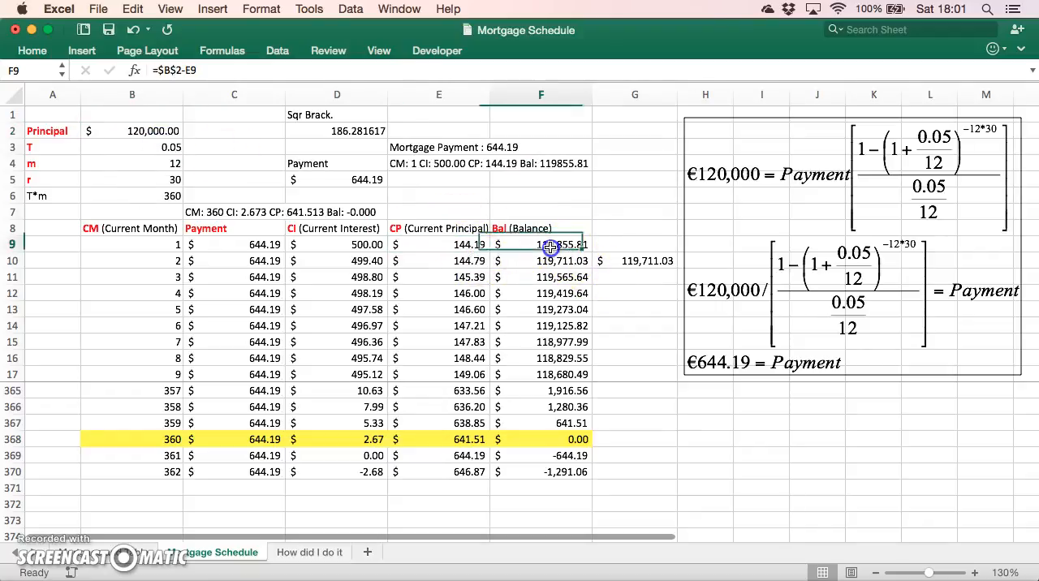
click(540, 261)
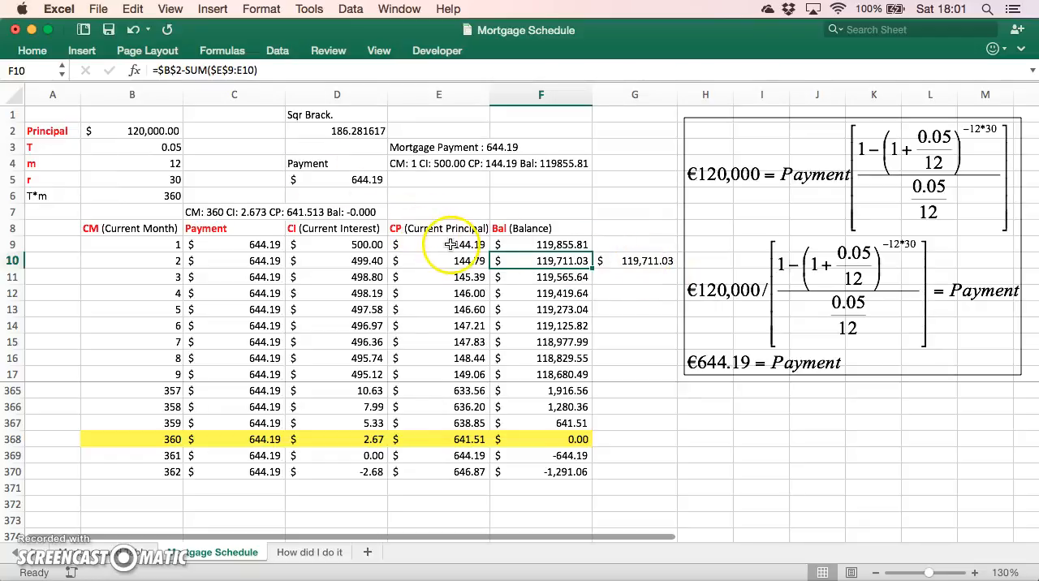
click(439, 245)
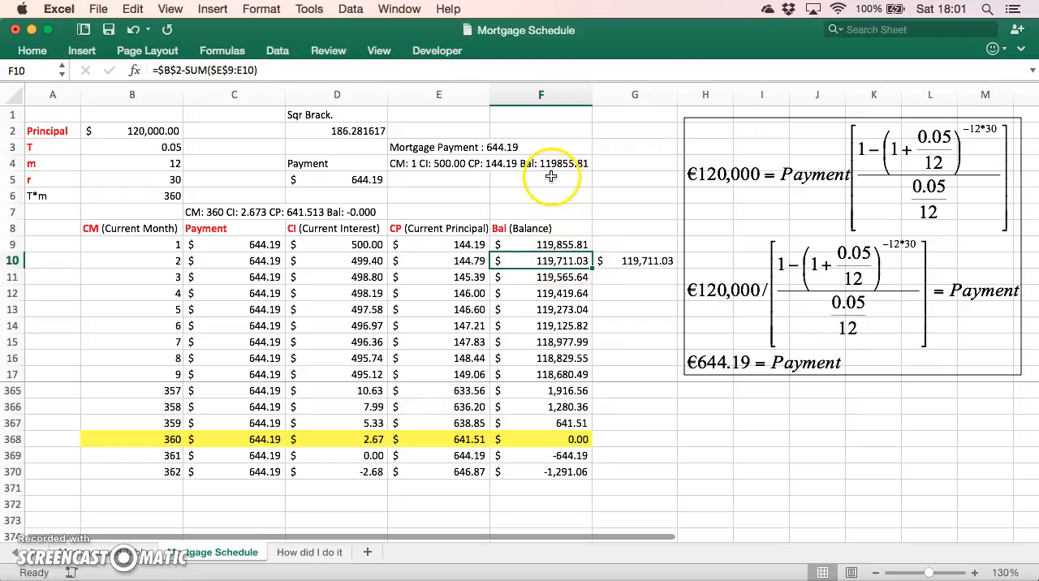
mouse_move(436, 361)
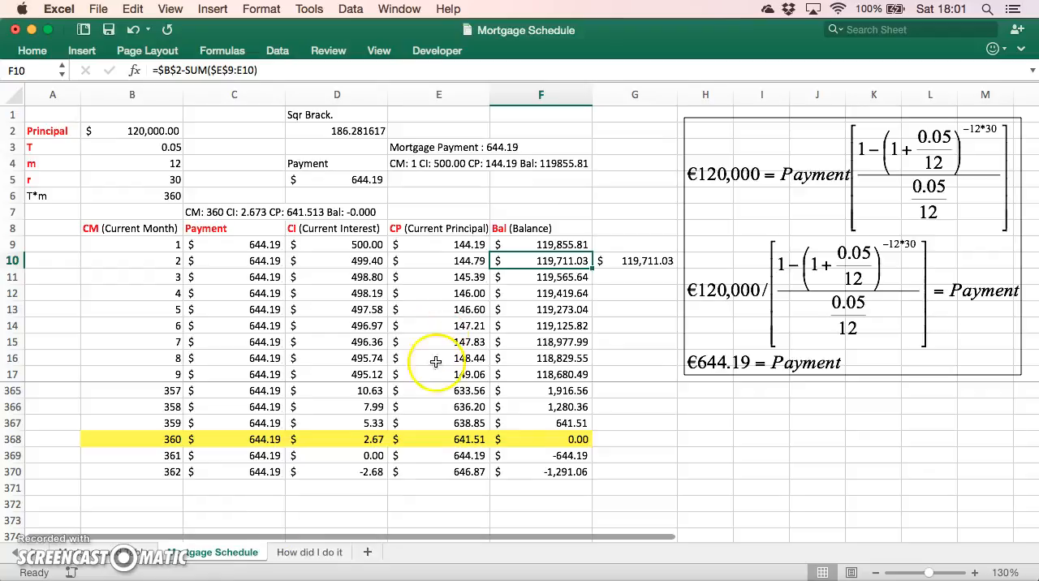